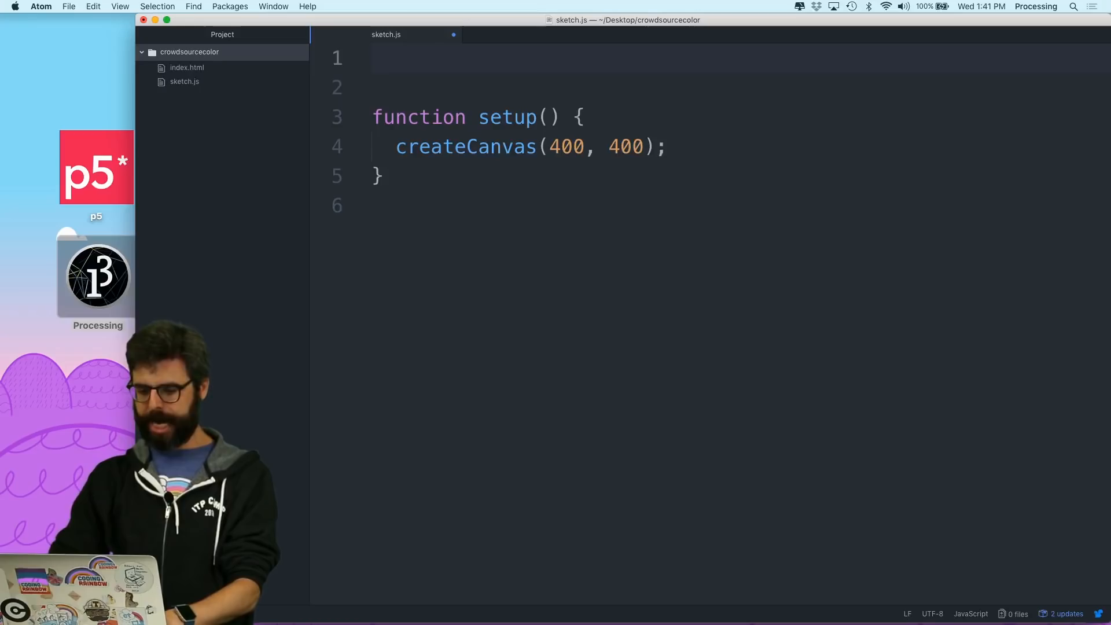
- Declare let r and let g as random(256) values after createCanvas in setup
{"action": "type", "text": "let ="}
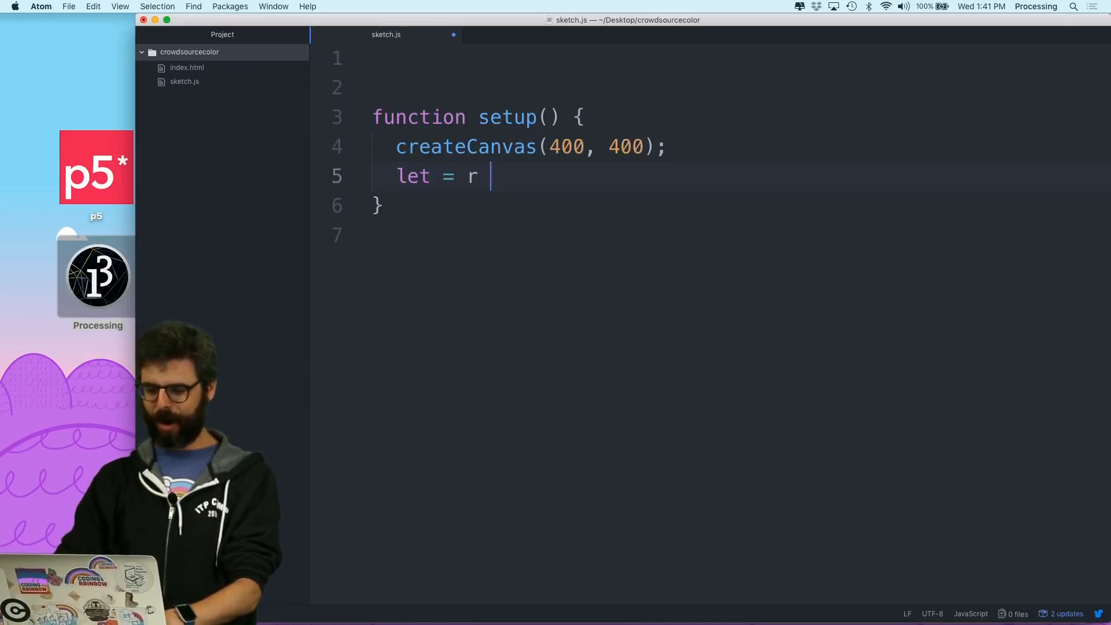
{"action": "type", "text": "r"}
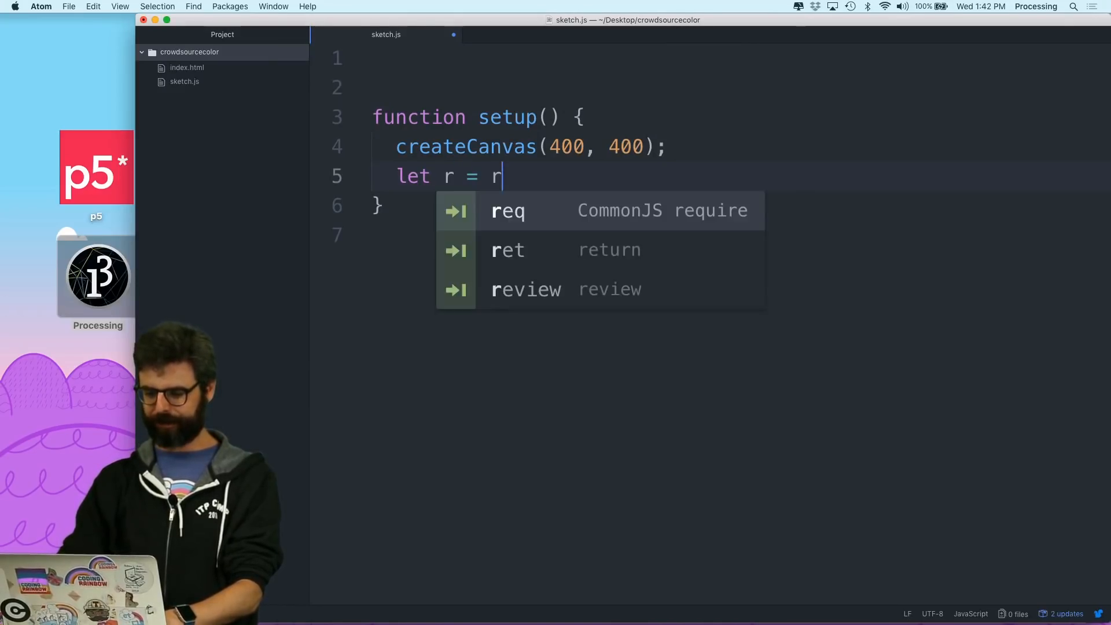
{"action": "type", "text": "andom(255)"}
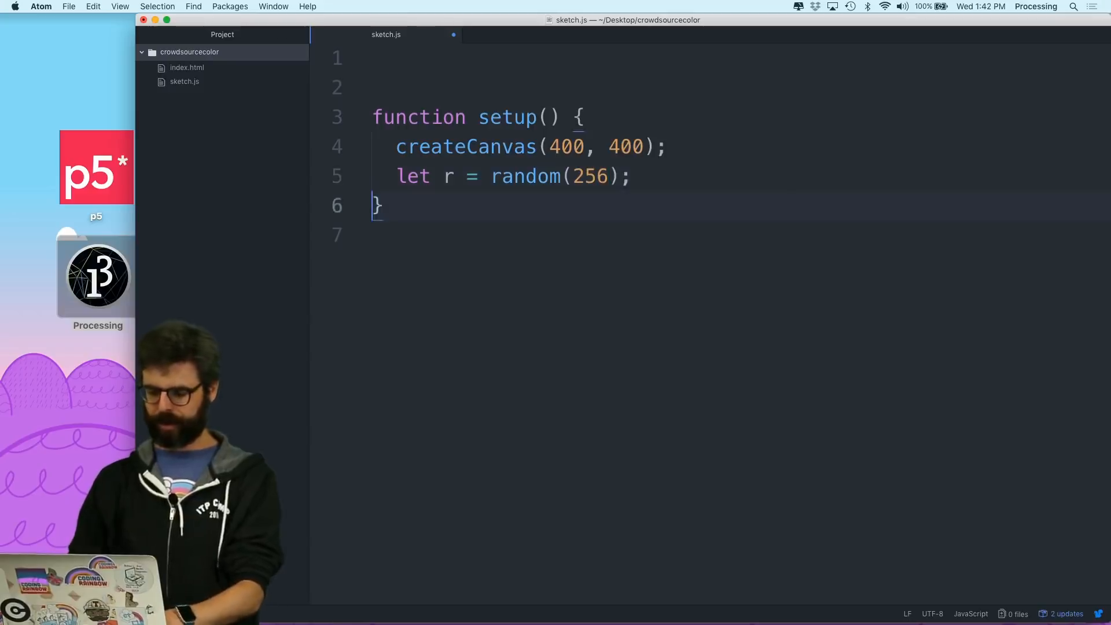
{"action": "type", "text": "let r = random(256);"}
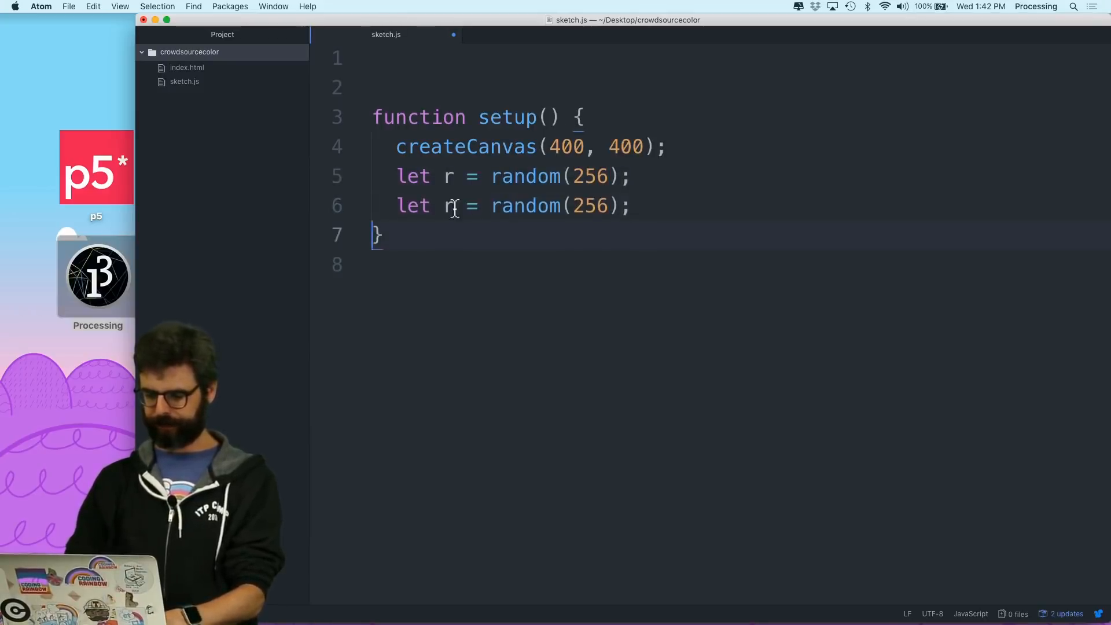
{"action": "type", "text": "g"}
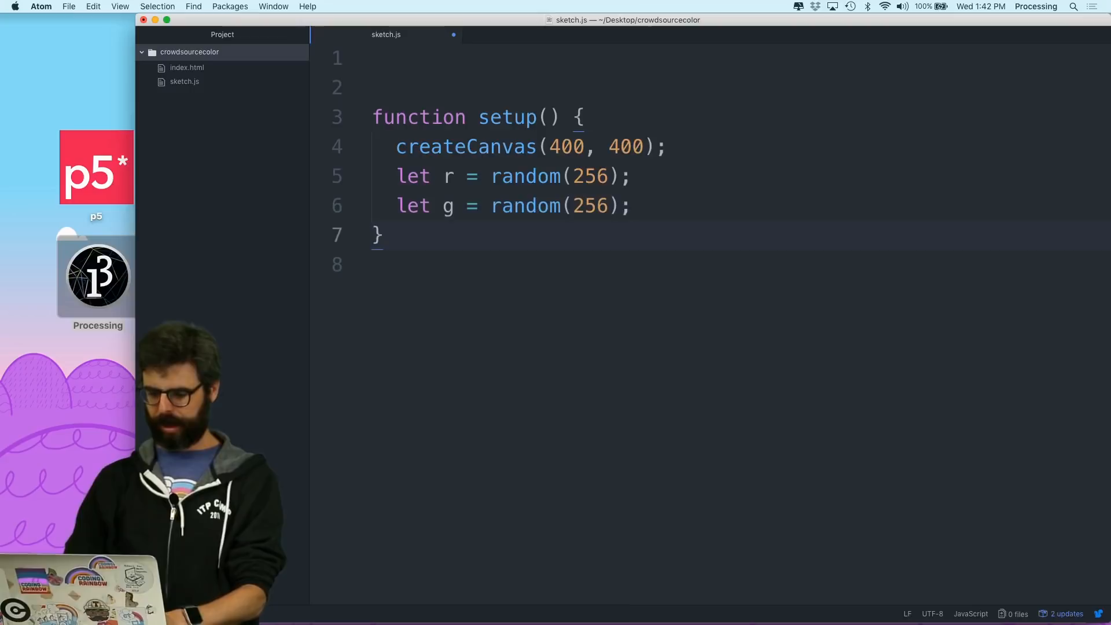
{"action": "type", "text": "let g = random(256);"}
{"action": "type", "text": "let b = random(256);"}
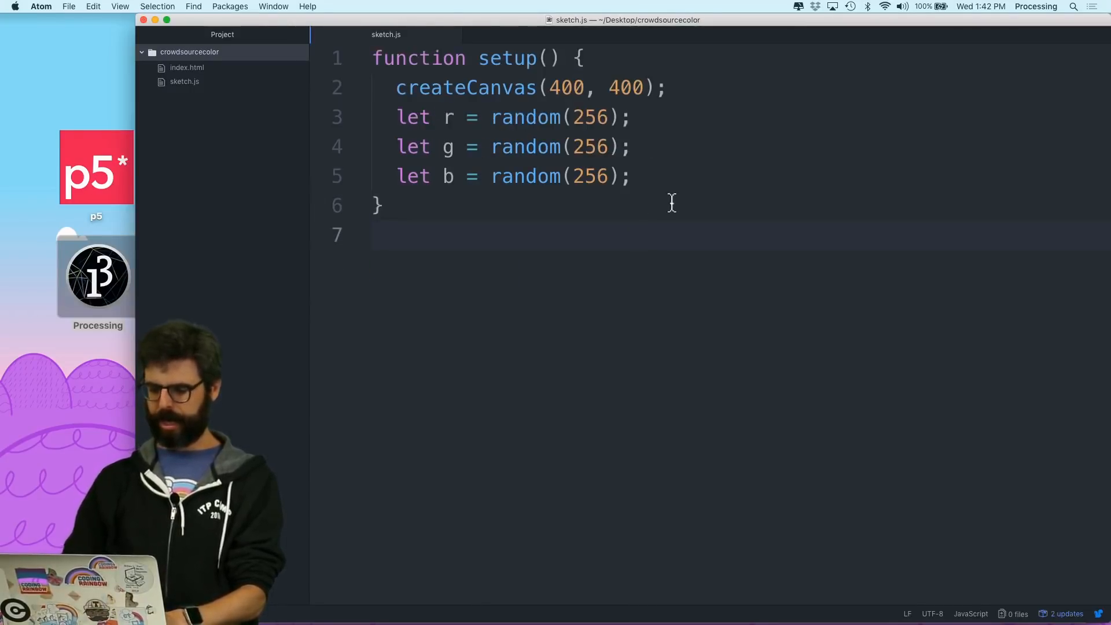
- Wrap the random values in floor() so r, g and b are whole numbers up to 255
{"action": "type", "text": "floor("}
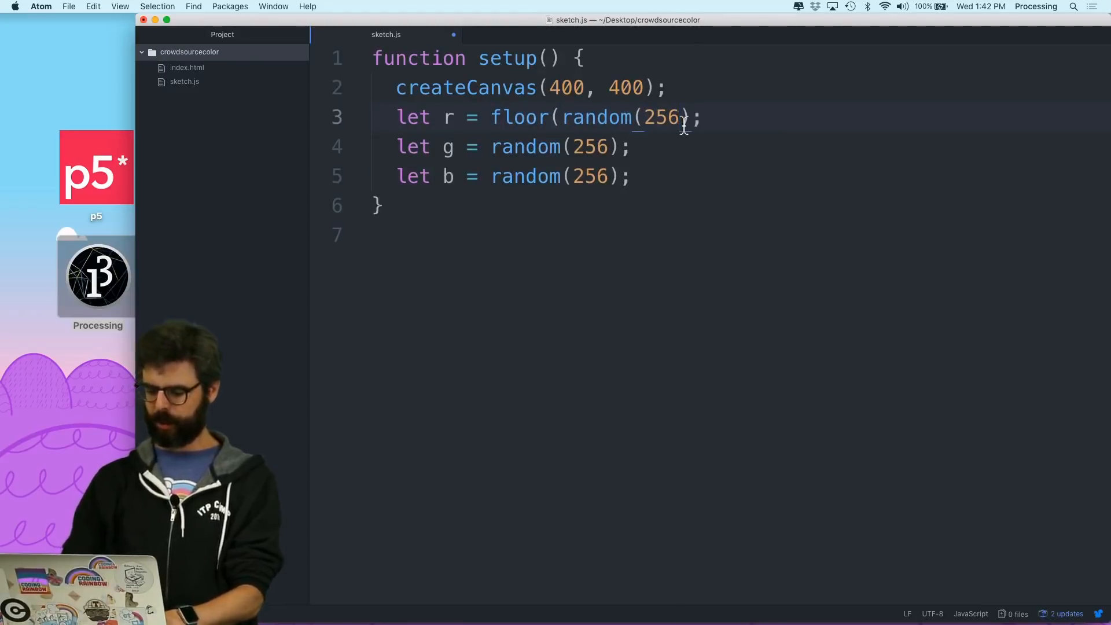
{"action": "type", "text": "floor("}
{"action": "type", "text": ")"}
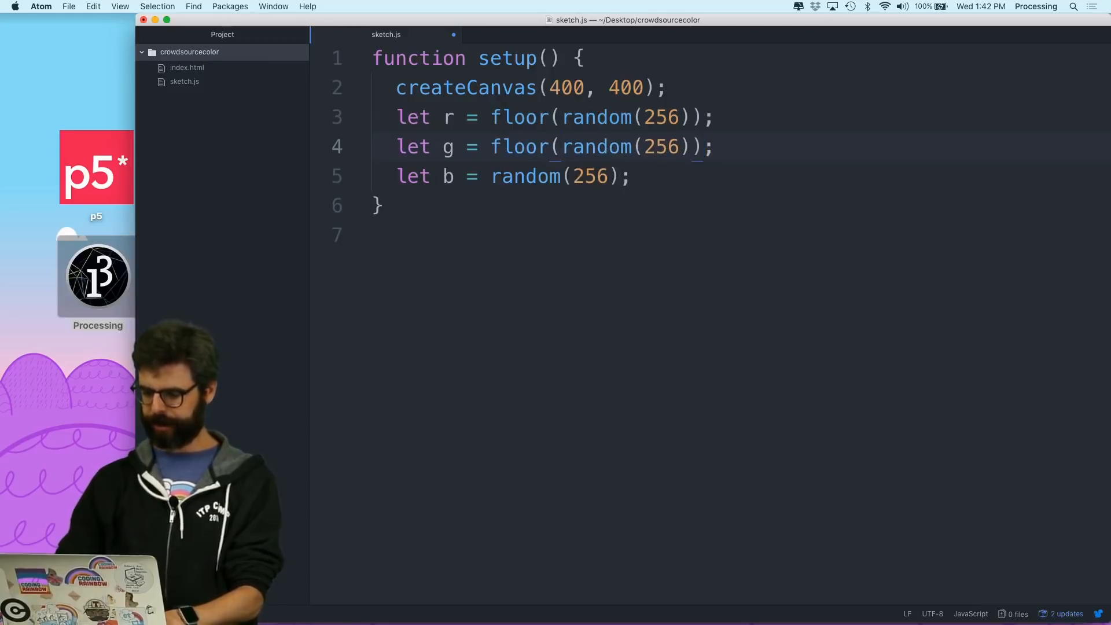
{"action": "type", "text": "floor("}
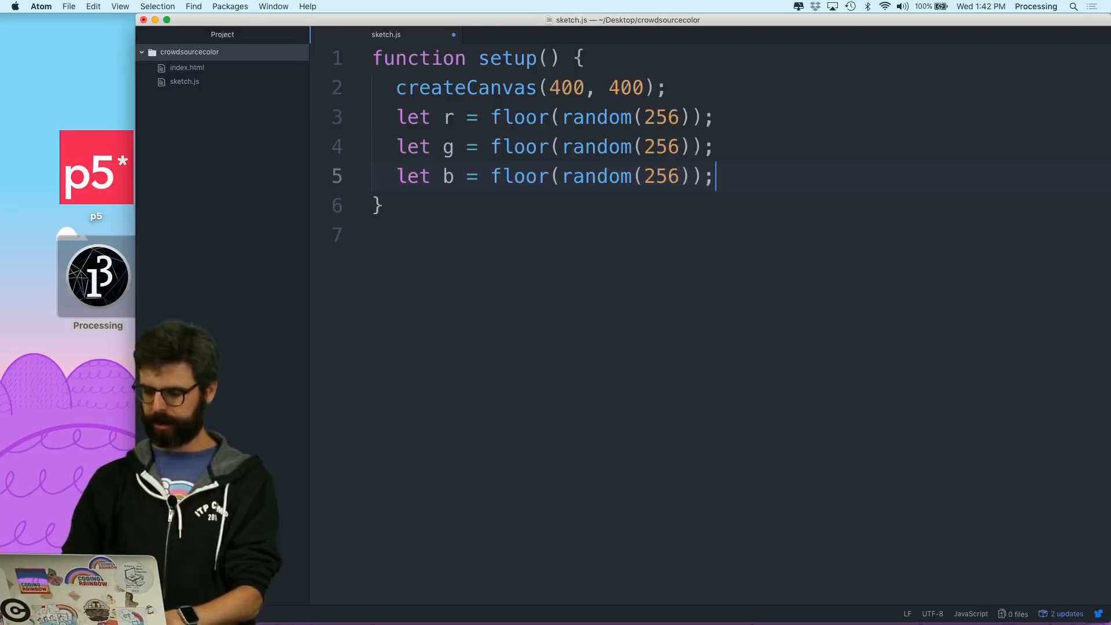
{"action": "key", "text": "enter"}
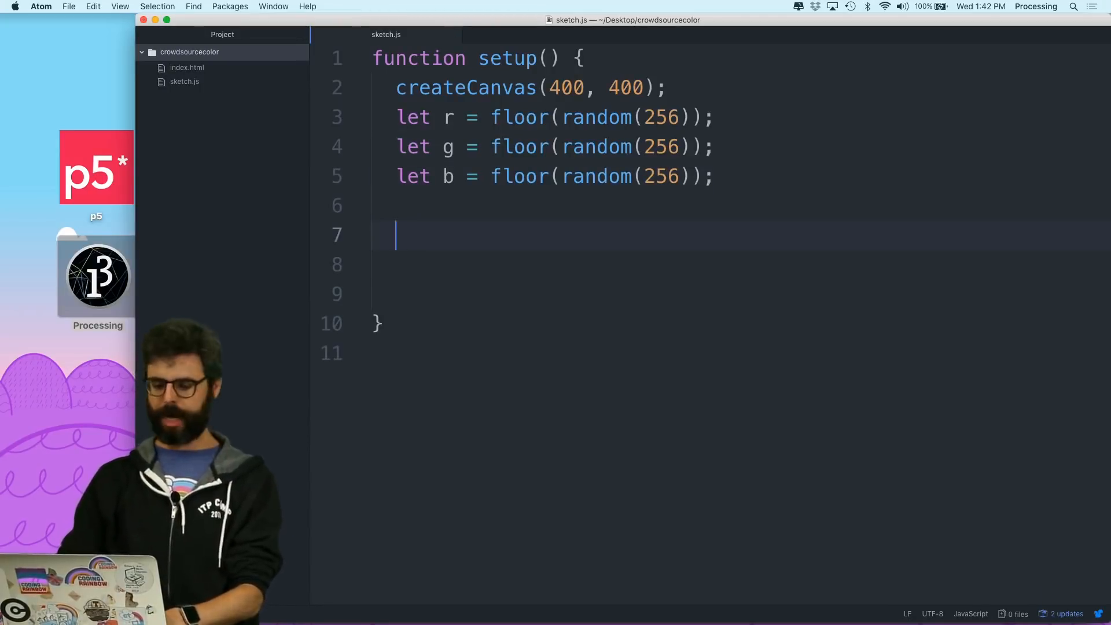
- Paint the canvas with background(r, g, b) below the random variables
{"action": "type", "text": "bavk"}
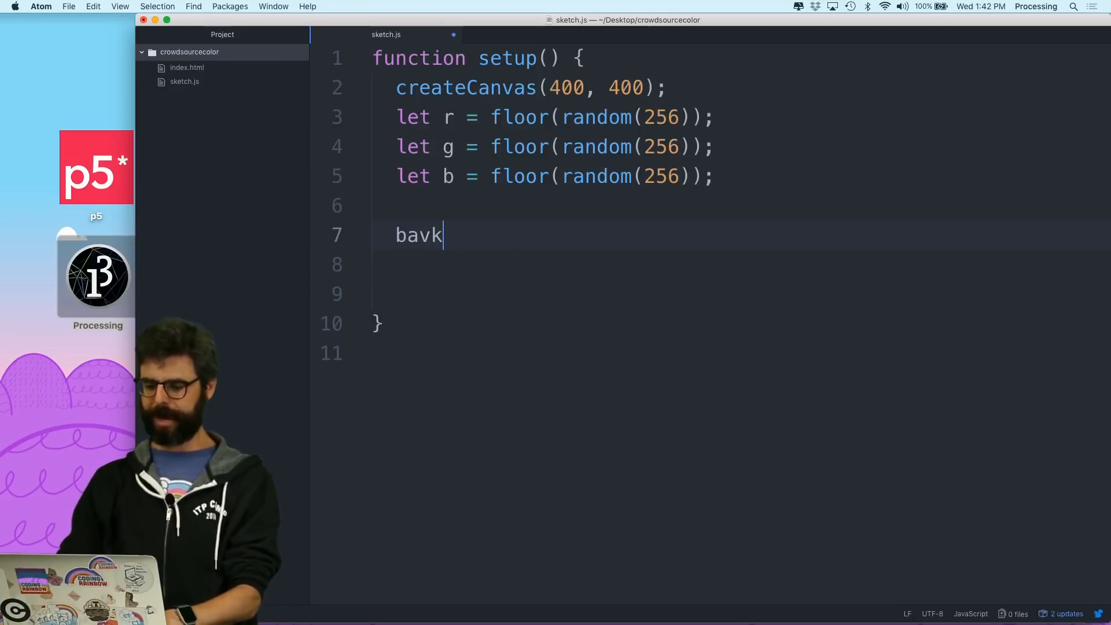
{"action": "type", "text": "background"}
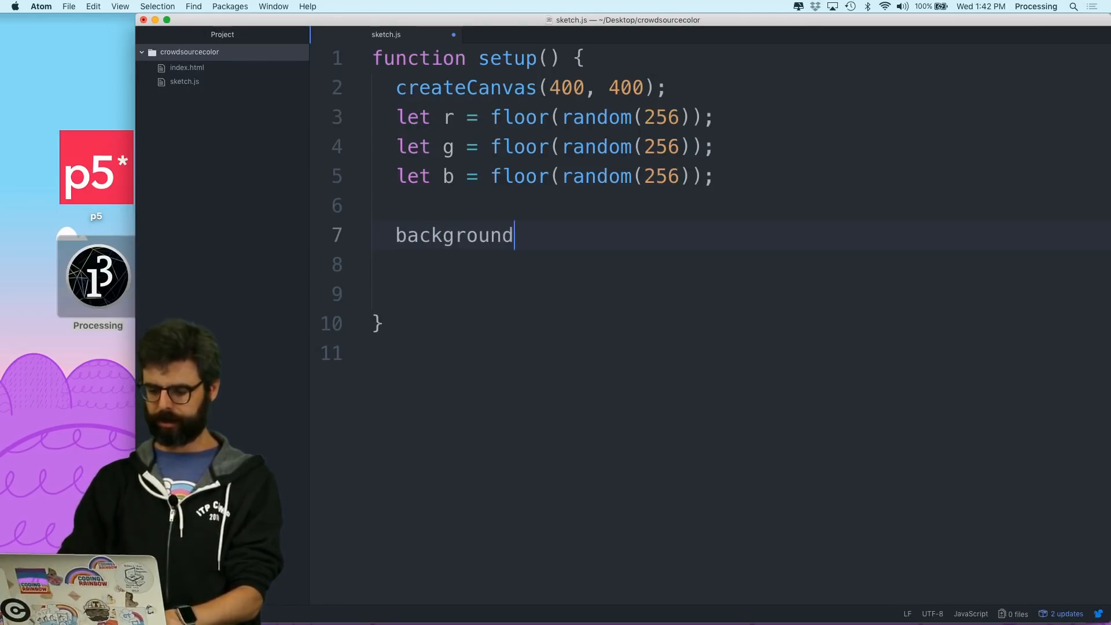
{"action": "type", "text": "(r,g,b"}
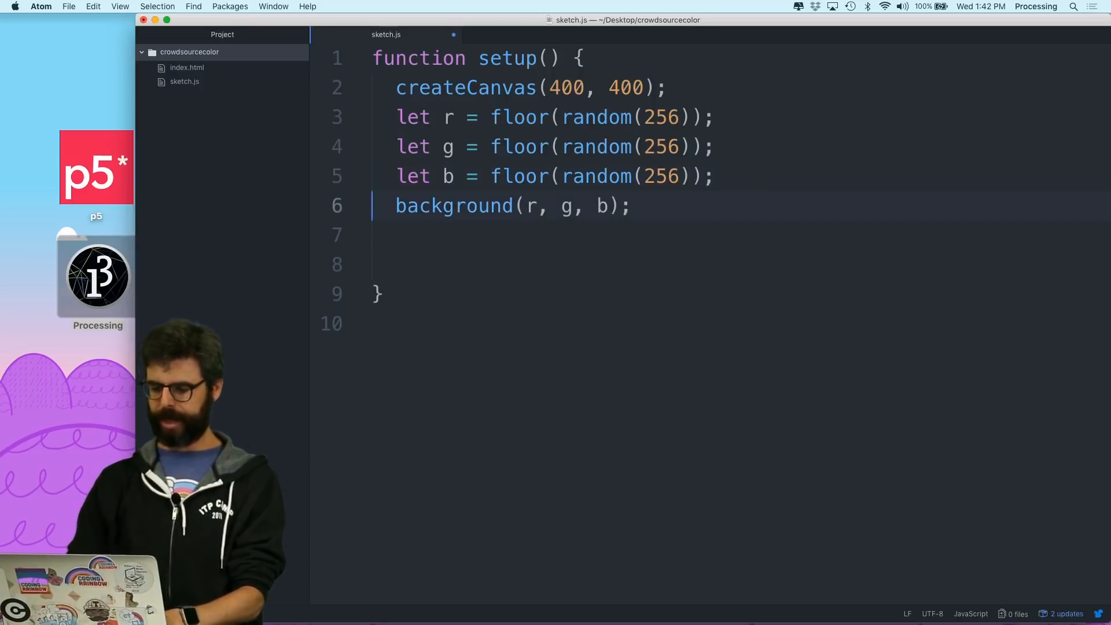
{"action": "key", "text": "enter"}
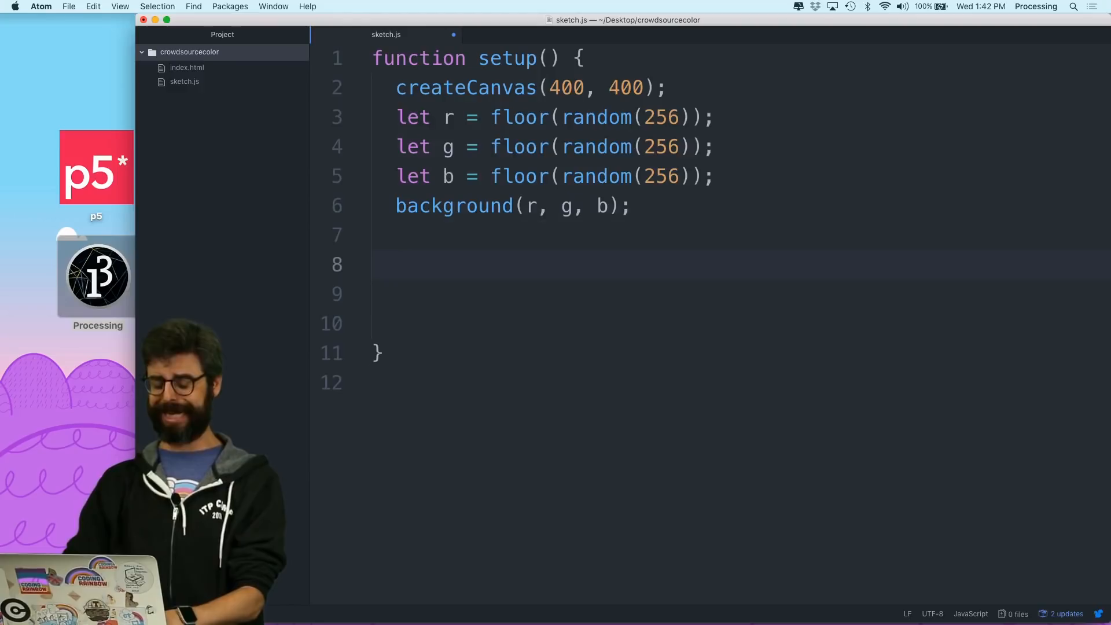
- Declare let dropdown = createSelect(); in setup
{"action": "type", "text": "let dropdow"}
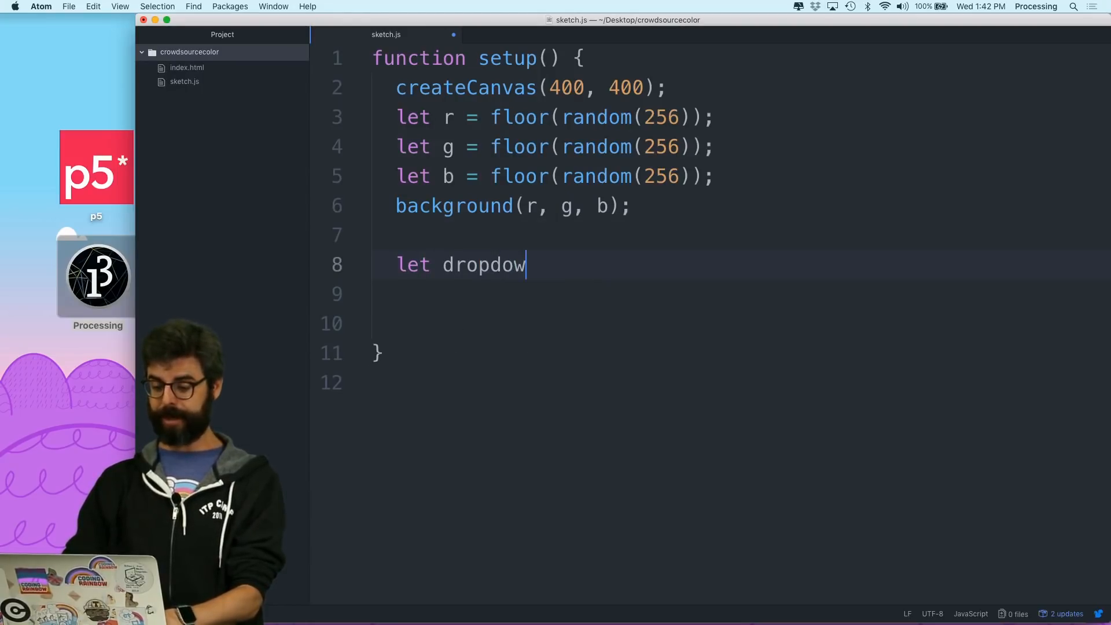
{"action": "type", "text": "n = createS"}
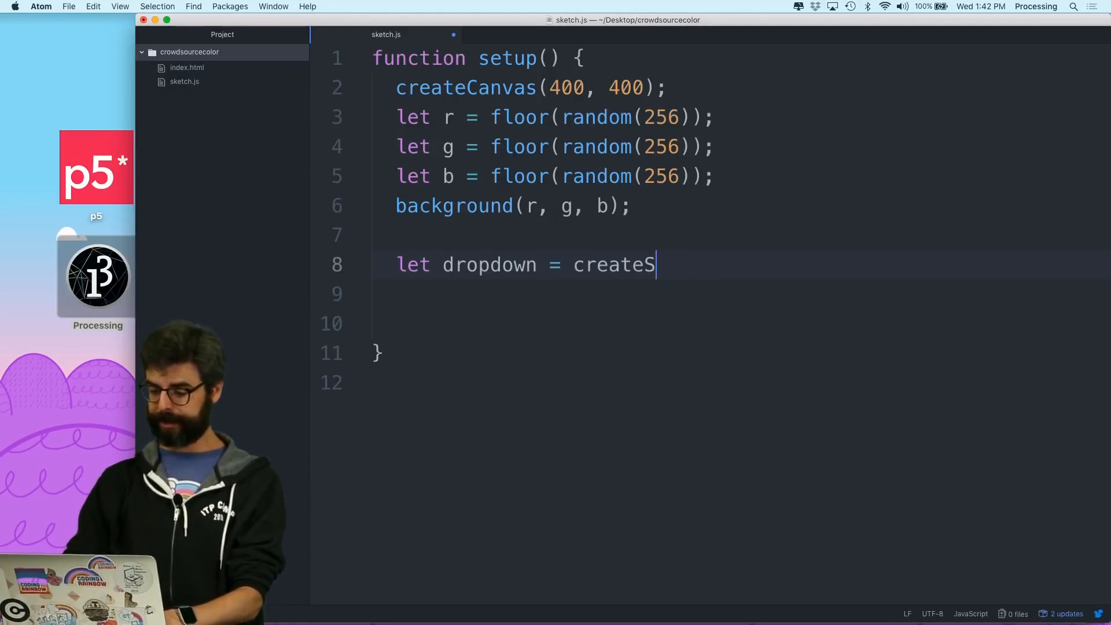
{"action": "type", "text": "elect()"}
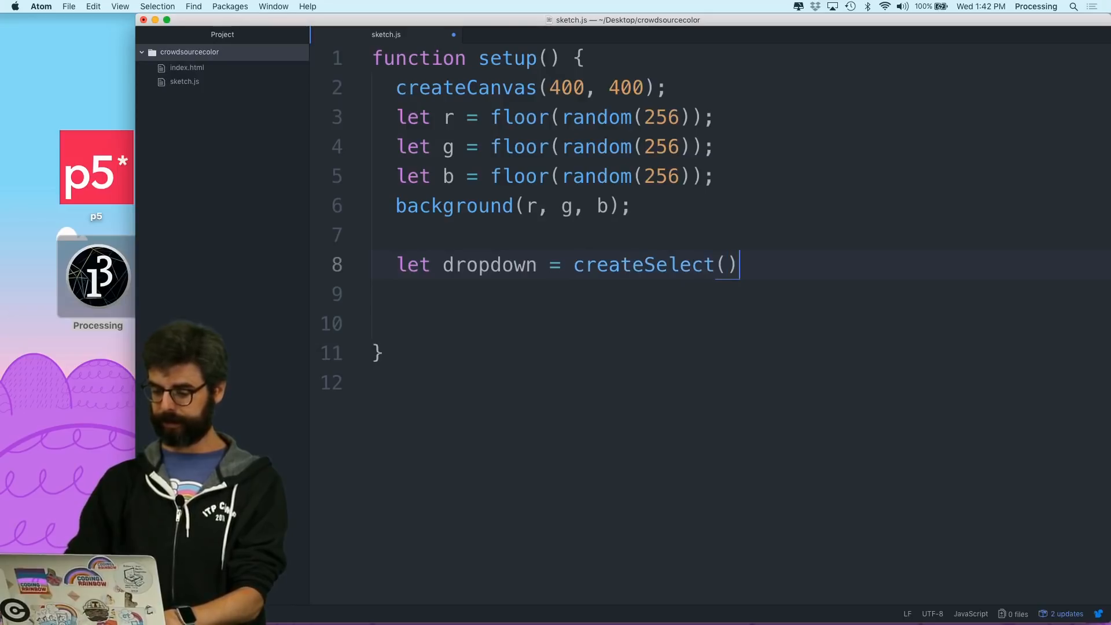
- Add dropdown options 'red-ish', 'blue-ish' and 'green-ish'
{"action": "type", "text": "dropdown.option("}
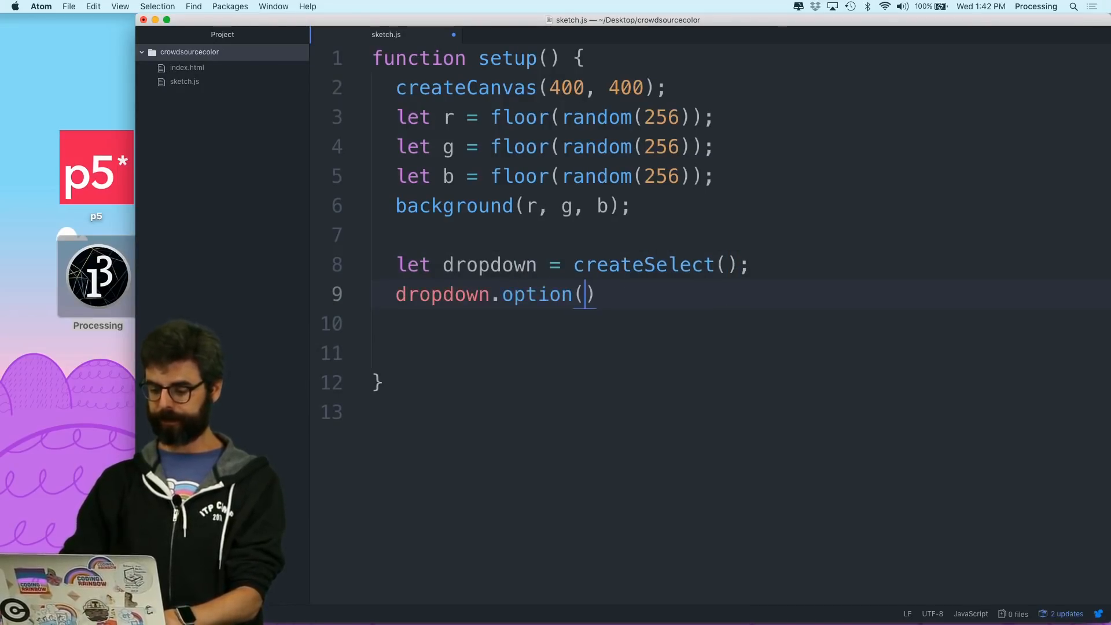
{"action": "type", "text": "'reddish'"}
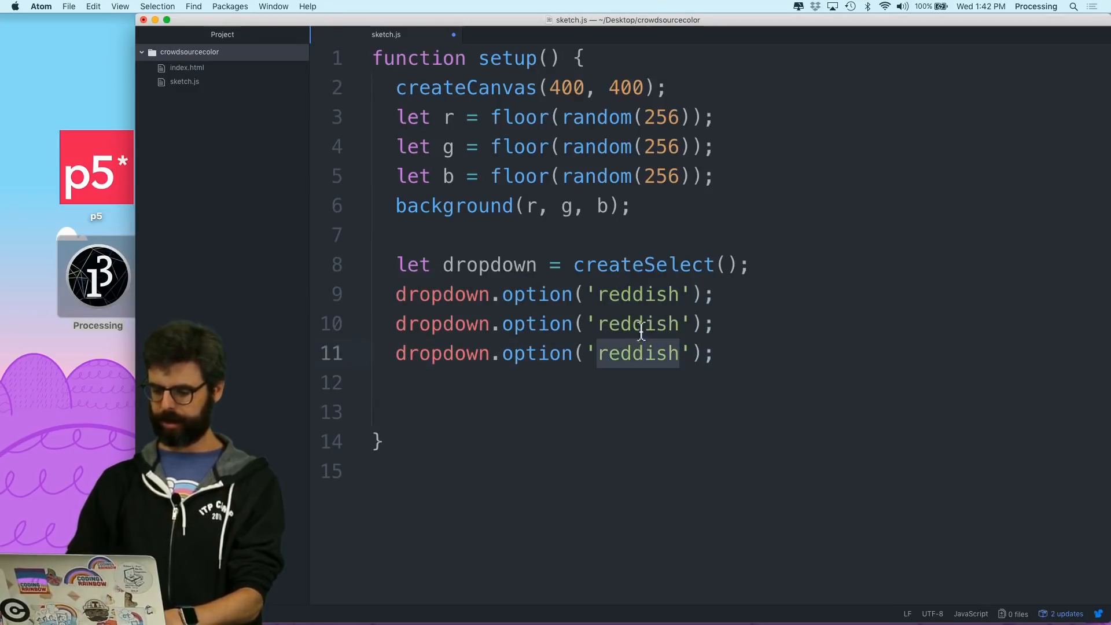
{"action": "type", "text": "blue"}
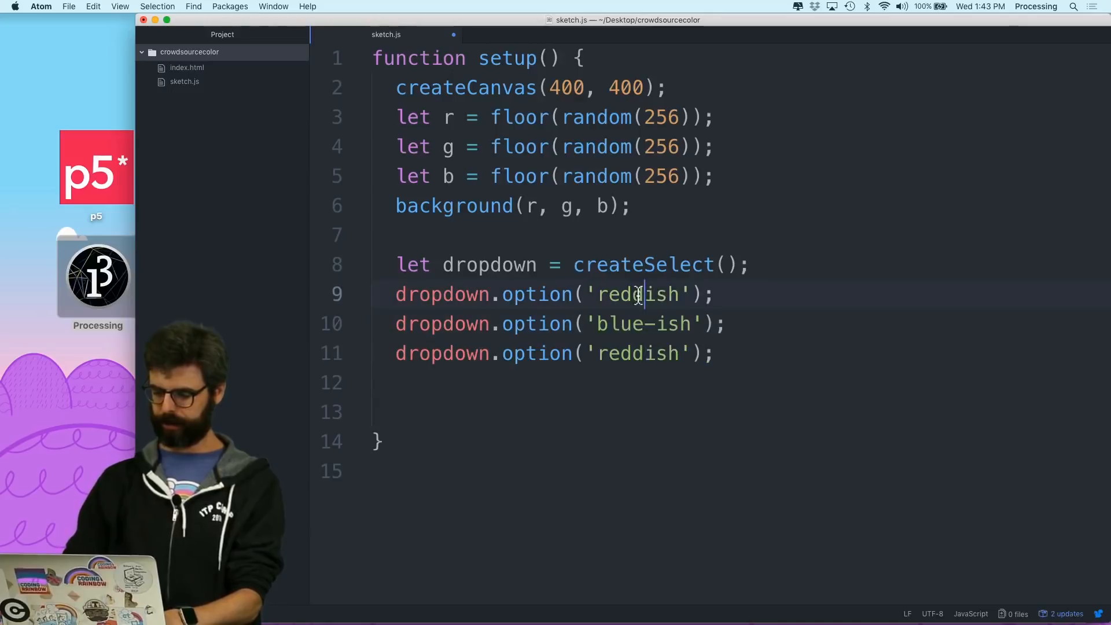
{"action": "type", "text": "-"}
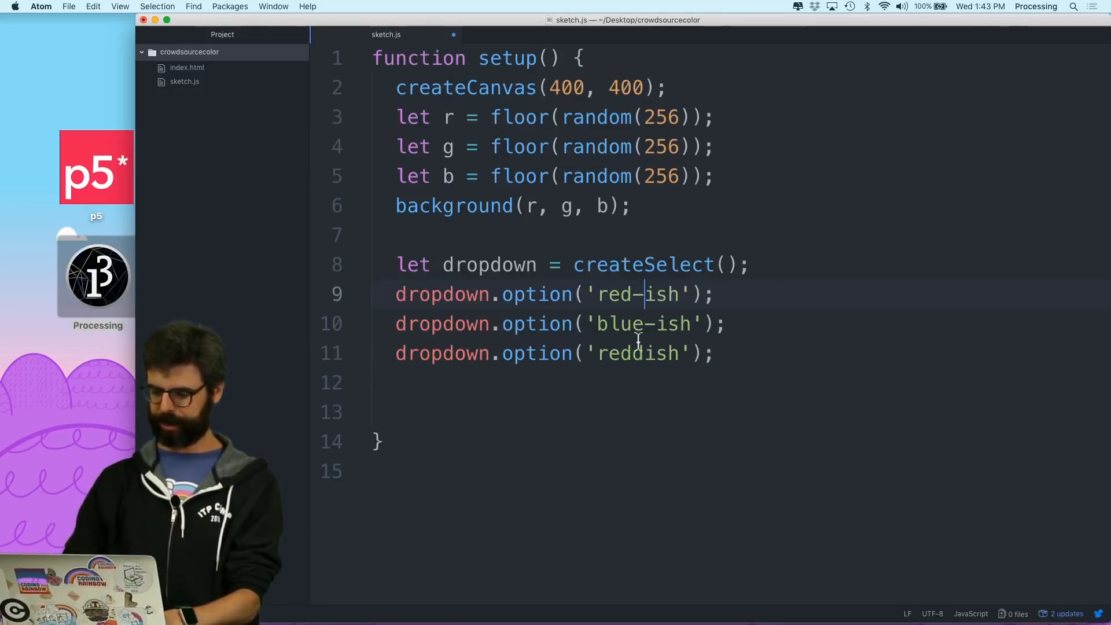
{"action": "type", "text": "green-"}
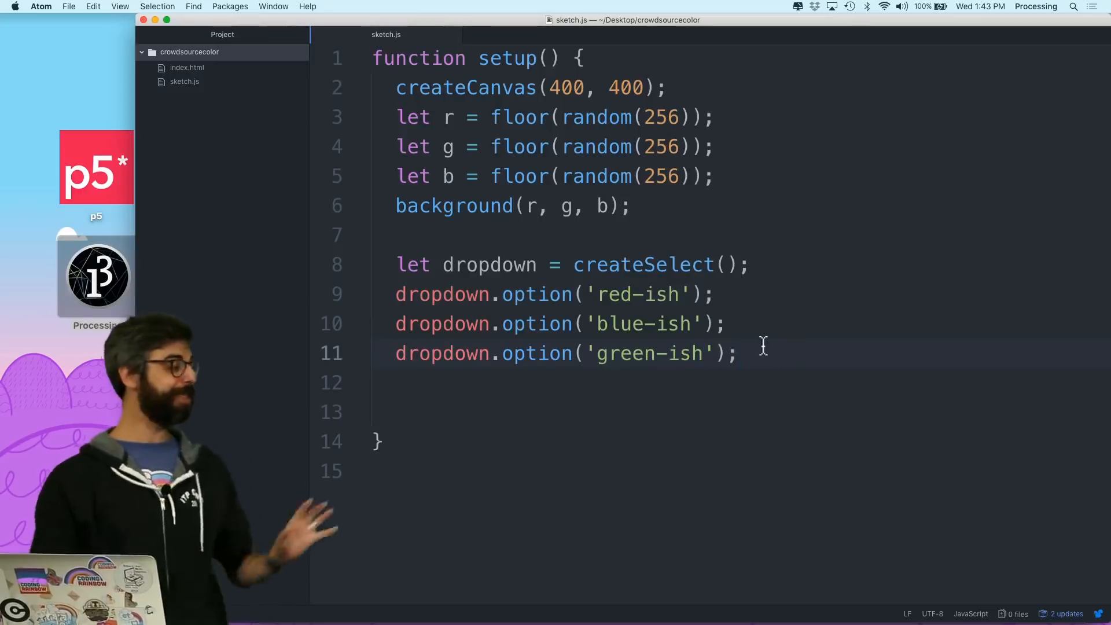
{"action": "key", "text": "cmd+tab"}
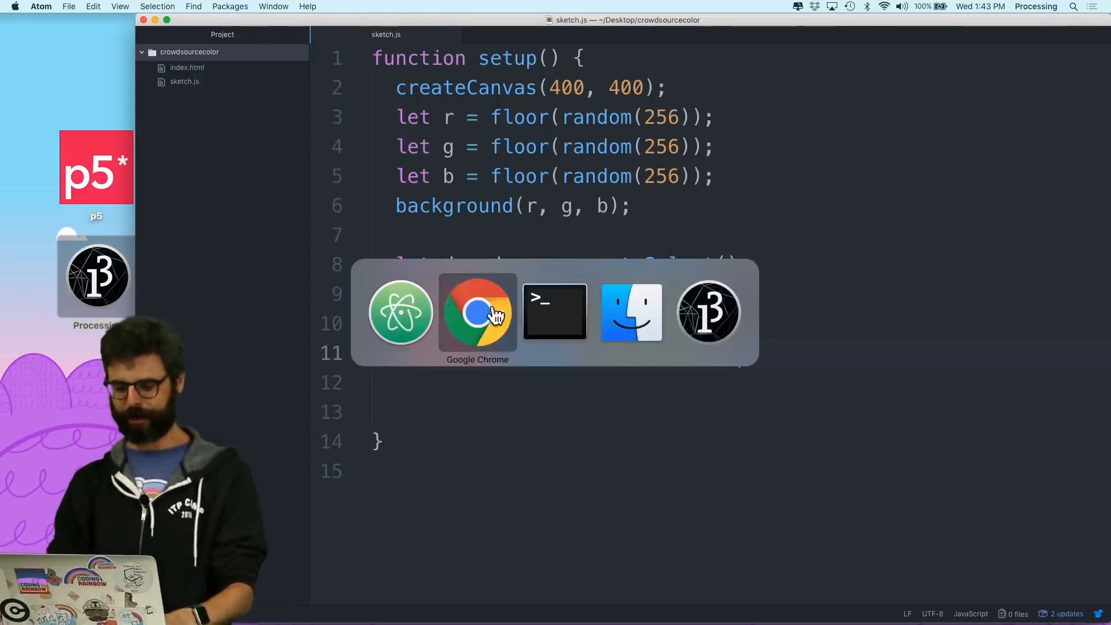
- Bring Chrome forward to view the sketch's random green canvas and dropdown
{"action": "left_click", "coordinate": [477, 311]}
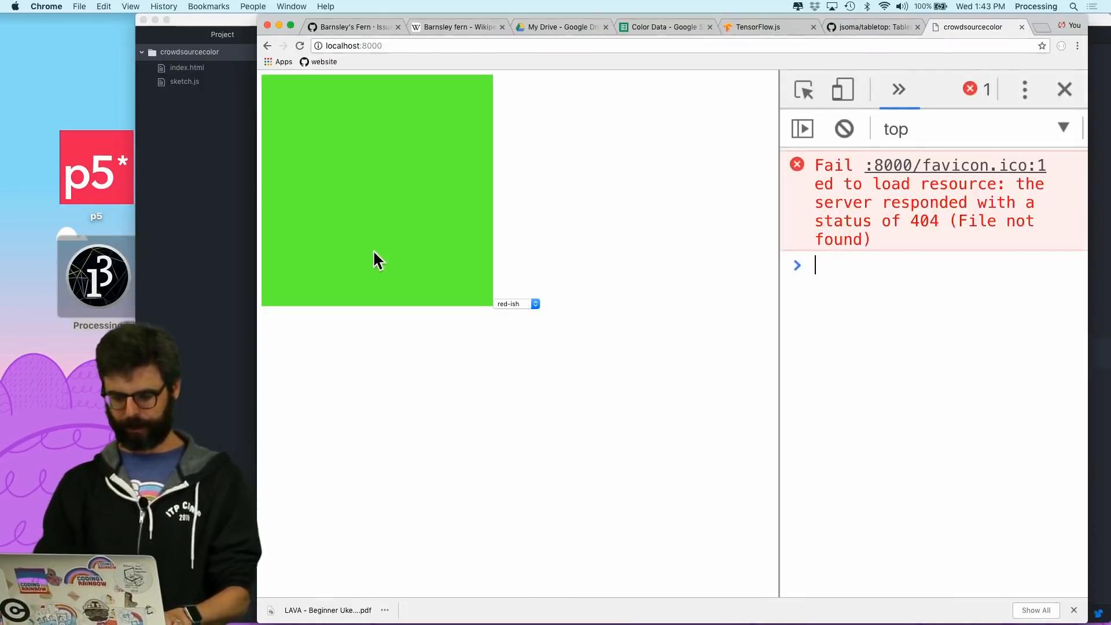
{"action": "left_click", "coordinate": [516, 303]}
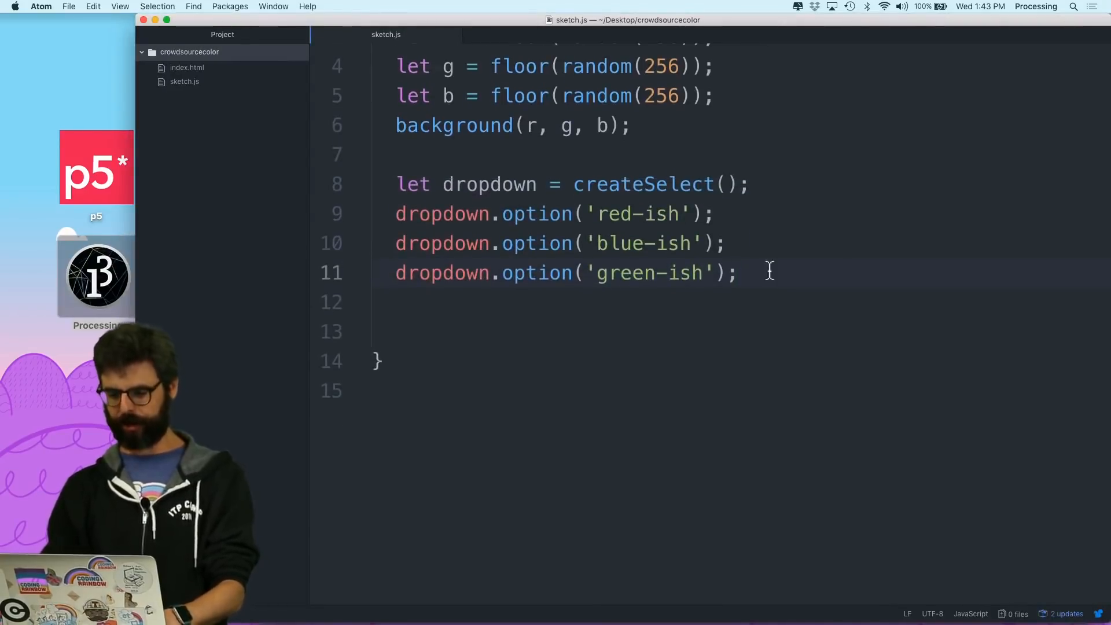
- Create a 'submit' button whose mousePressed calls sendData
{"action": "type", "text": "let submit = ceateButton('submit');"}
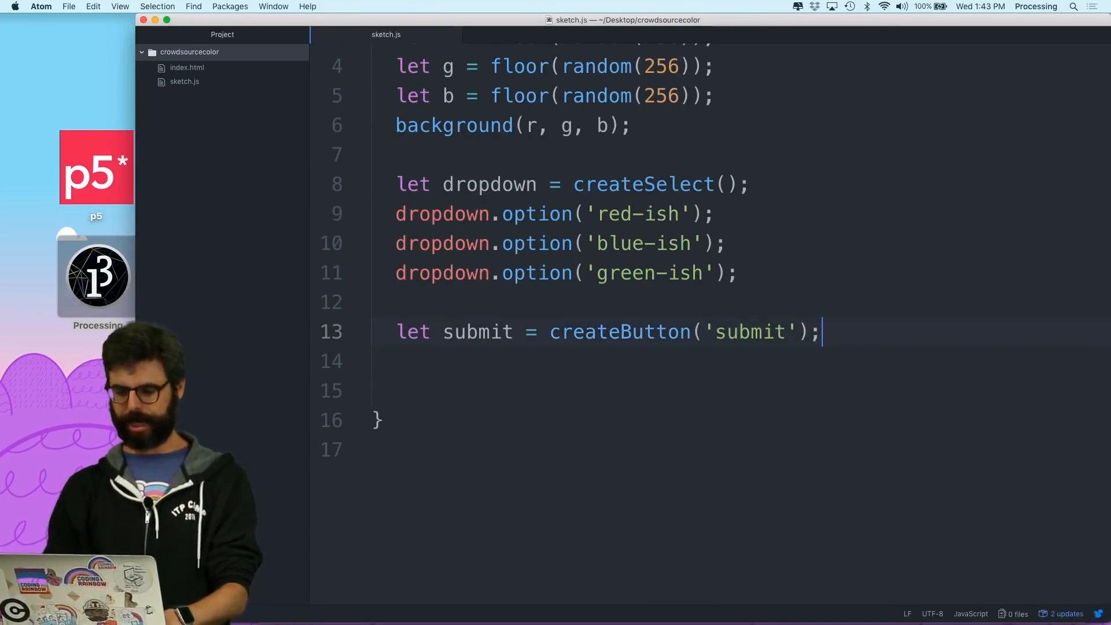
{"action": "type", "text": "subi"}
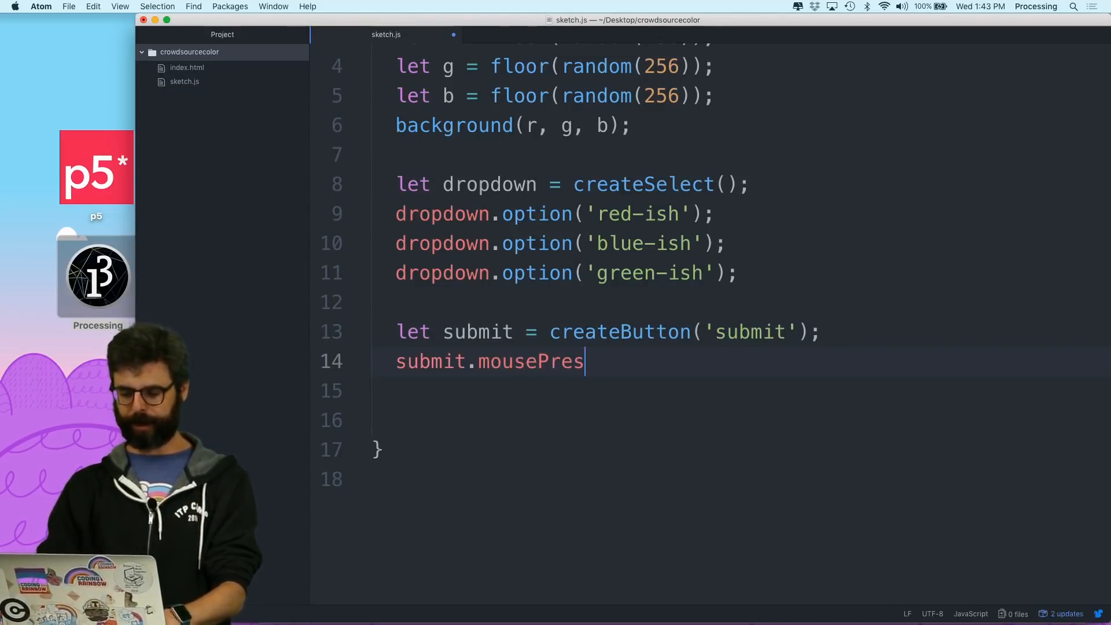
{"action": "type", "text": "sed(s"}
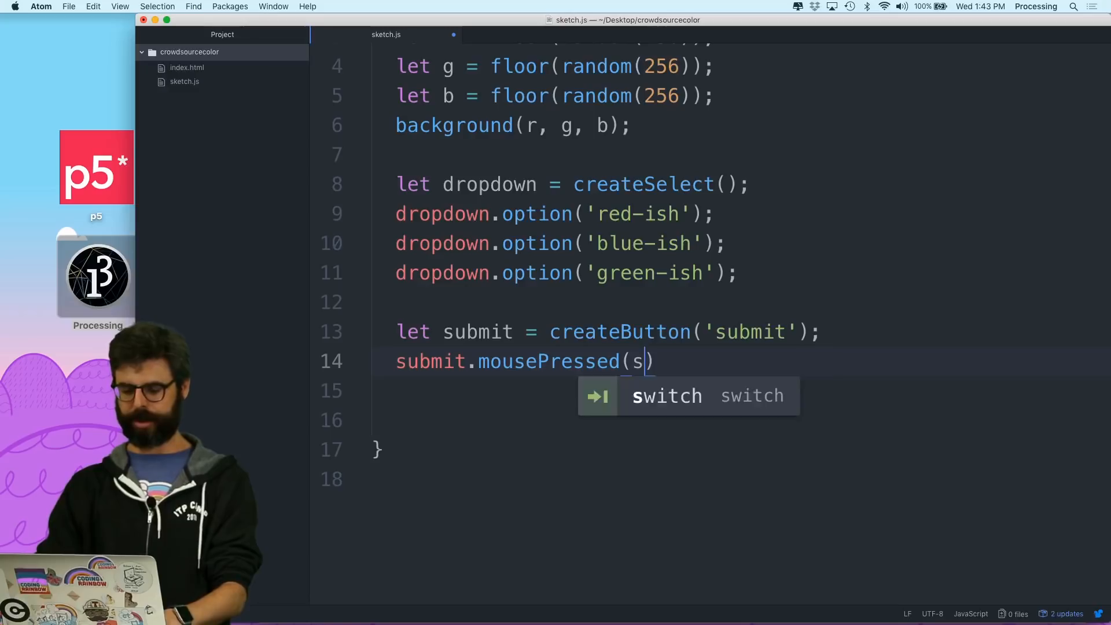
{"action": "type", "text": "endData"}
{"action": "left_click", "coordinate": [746, 420]}
{"action": "type", "text": "function se"}
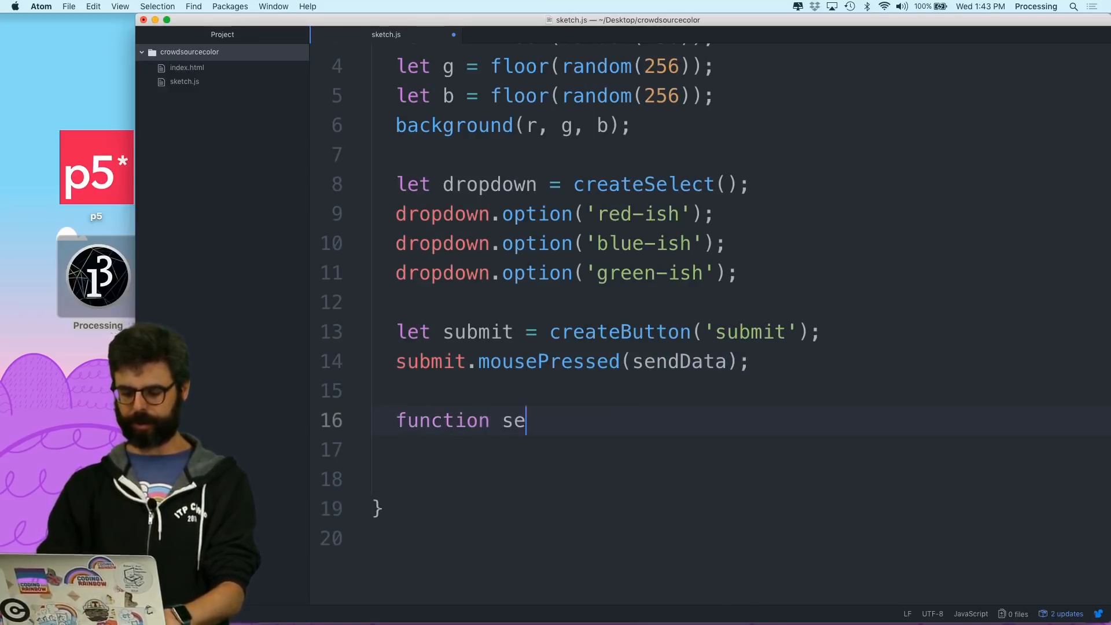
- Define sendData with a '// send this data' comment and shrink the canvas width
{"action": "type", "text": "ndData()"}
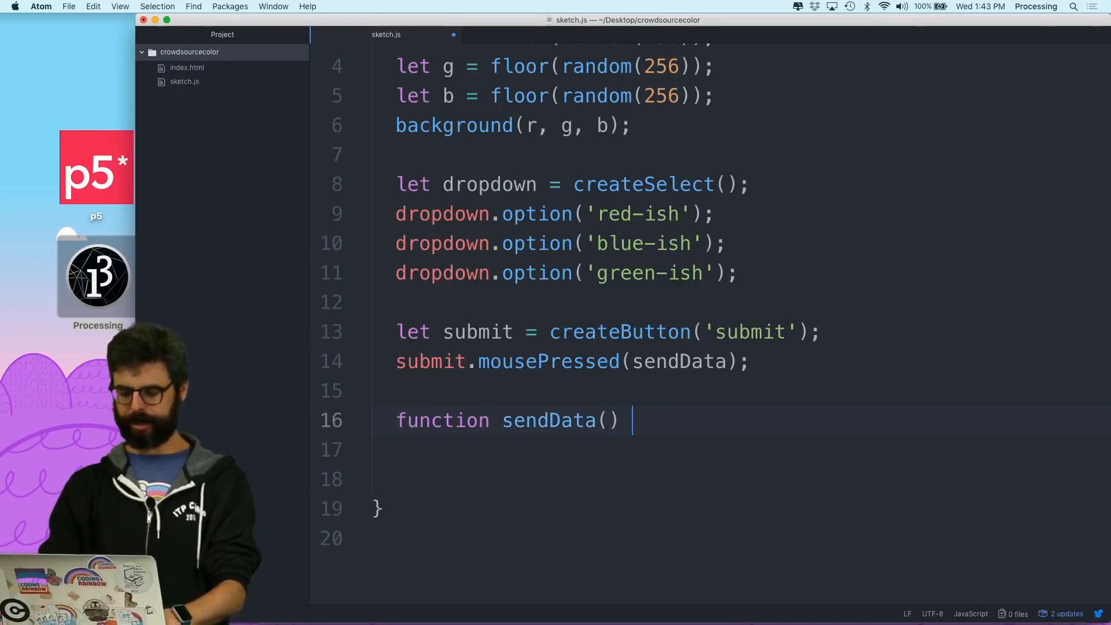
{"action": "type", "text": "{"}
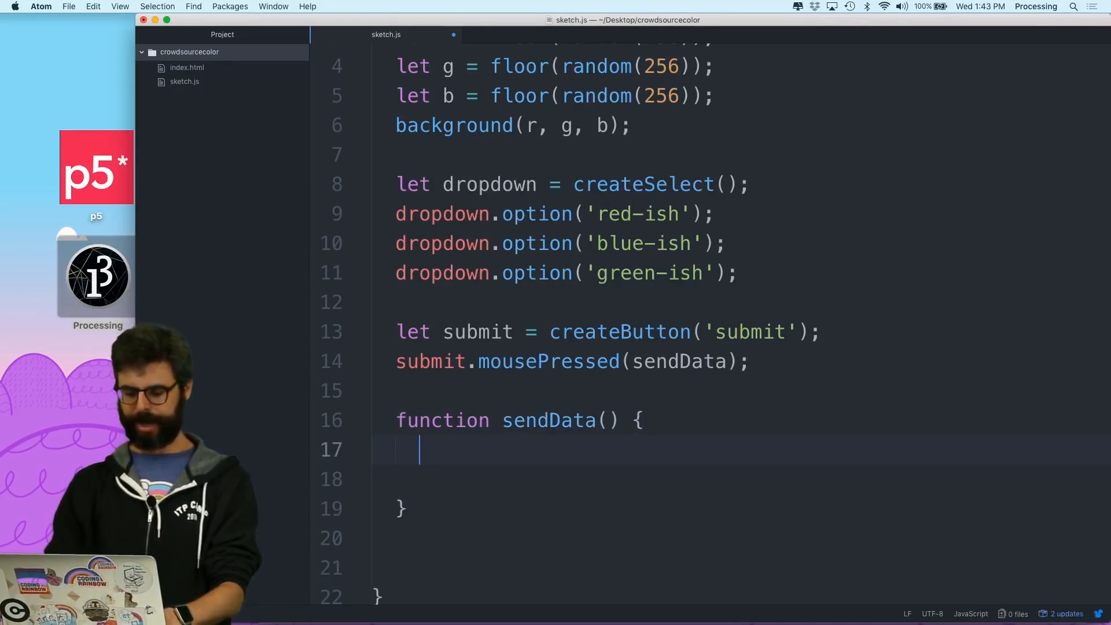
{"action": "type", "text": "// send this data to something?"}
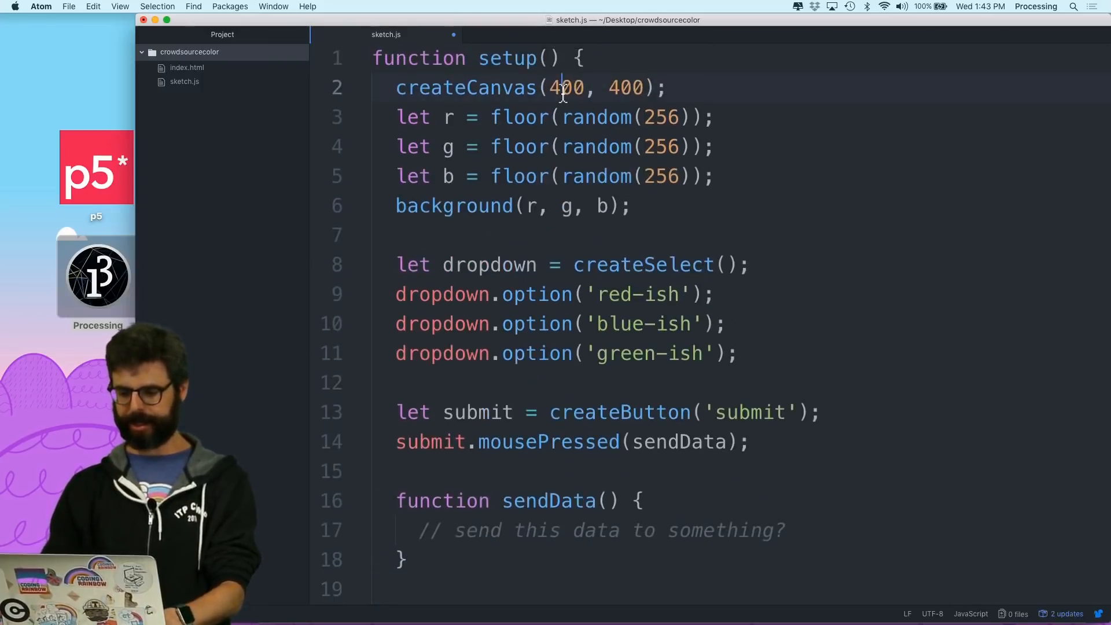
{"action": "type", "text": "200"}
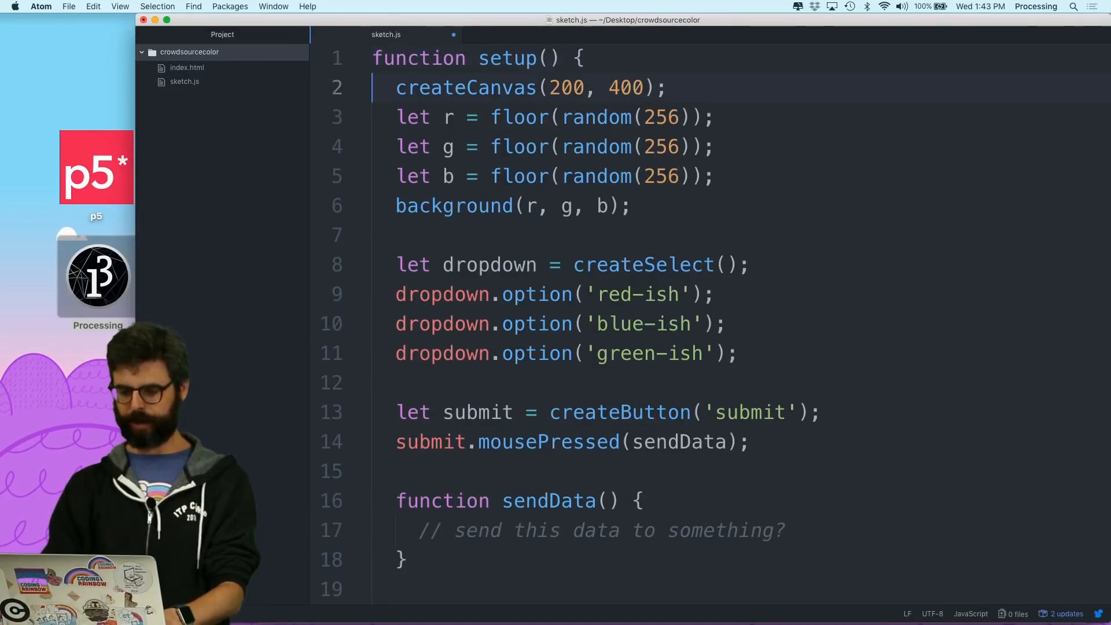
{"action": "type", "text": "100"}
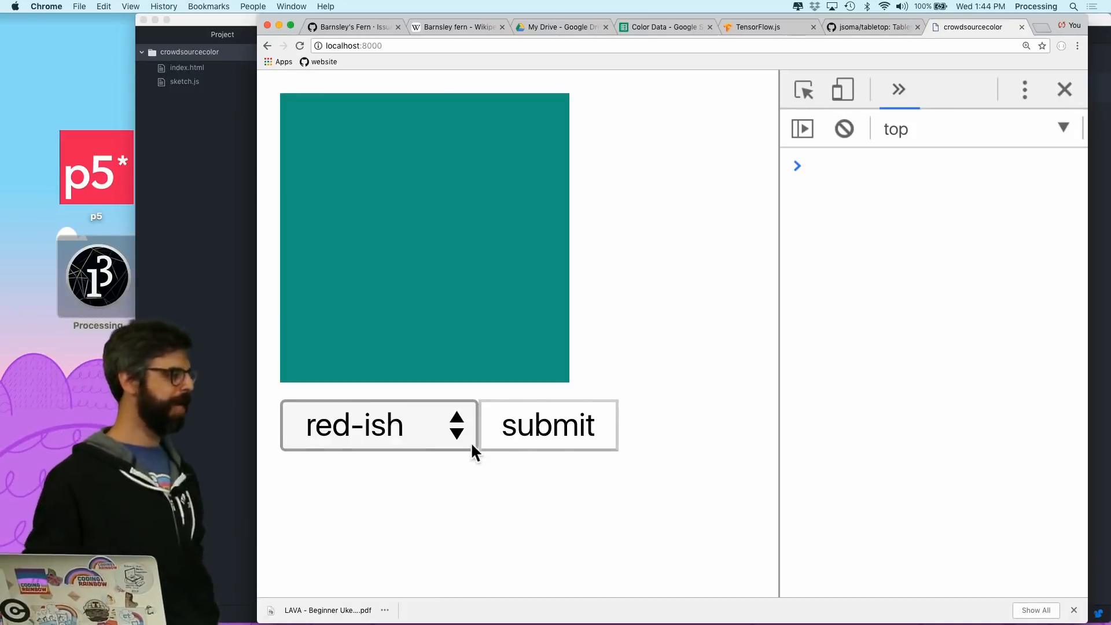
- Choose blue-ish from the select menu and press submit to test sendData
{"action": "left_click", "coordinate": [375, 425]}
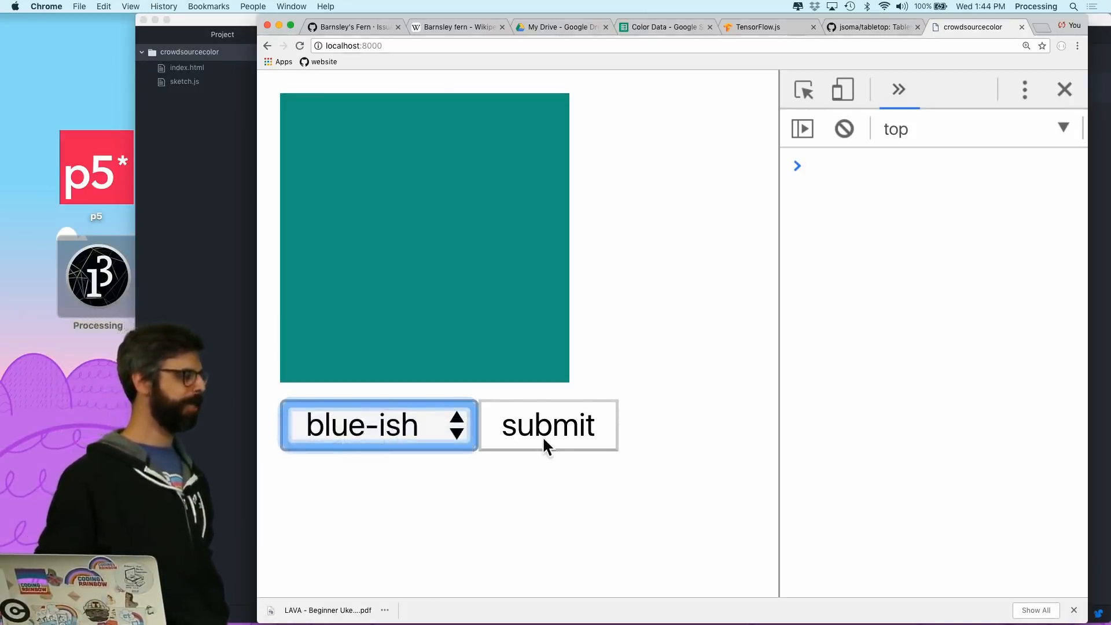
{"action": "left_click", "coordinate": [547, 425]}
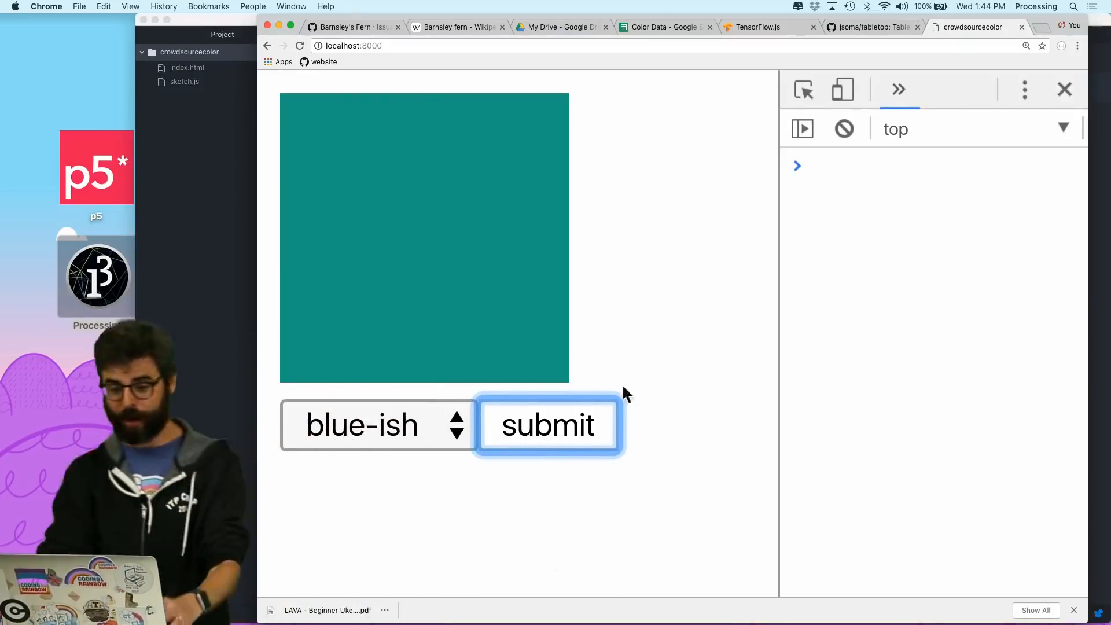
{"action": "left_click", "coordinate": [664, 26]}
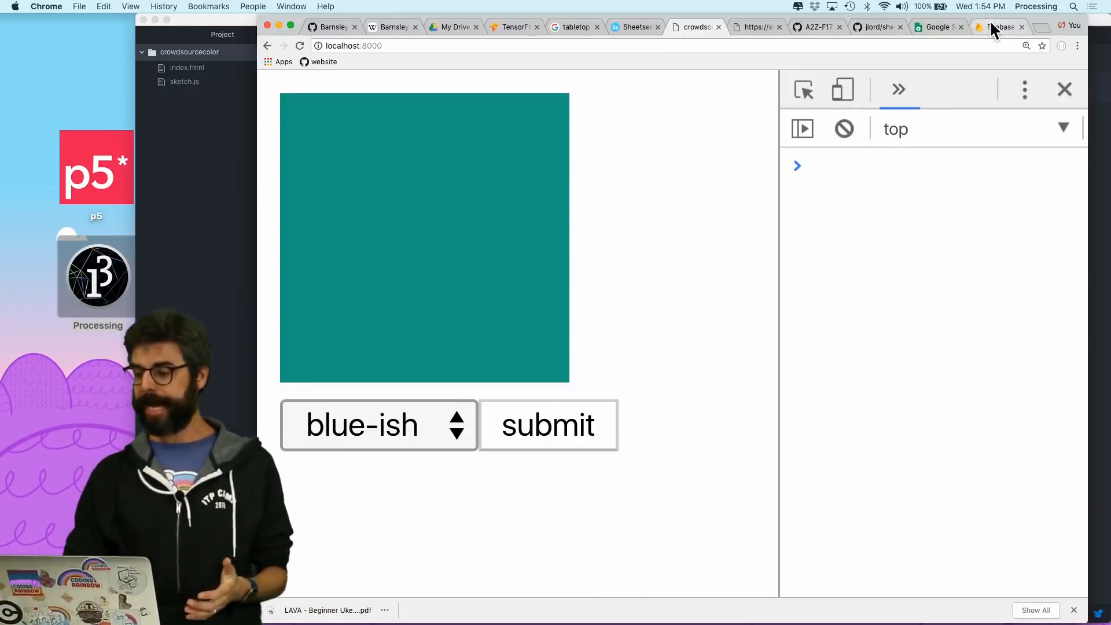
{"action": "left_click", "coordinate": [998, 26]}
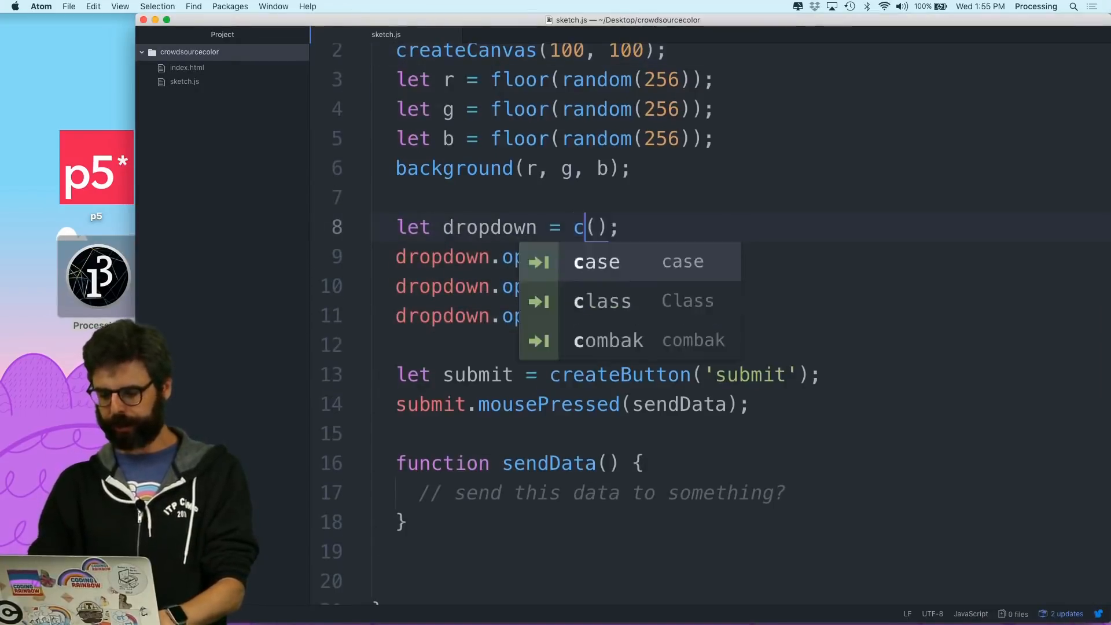
- Switch createSelect to createRadio and rename the variable to radioButtons
{"action": "type", "text": "reateRadio"}
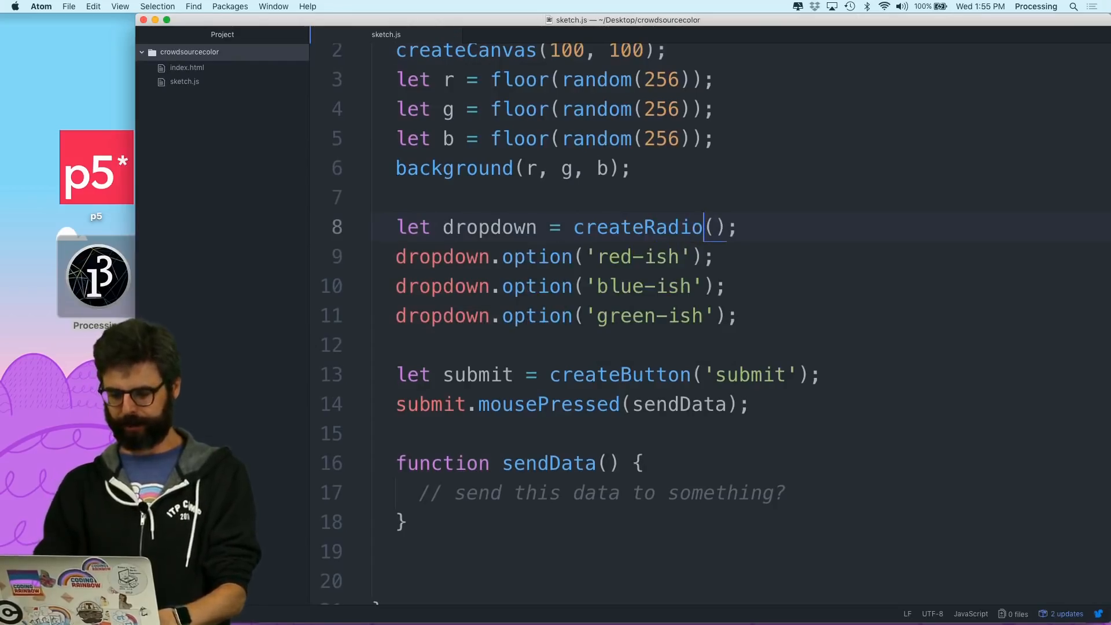
{"action": "double_click", "coordinate": [488, 227]}
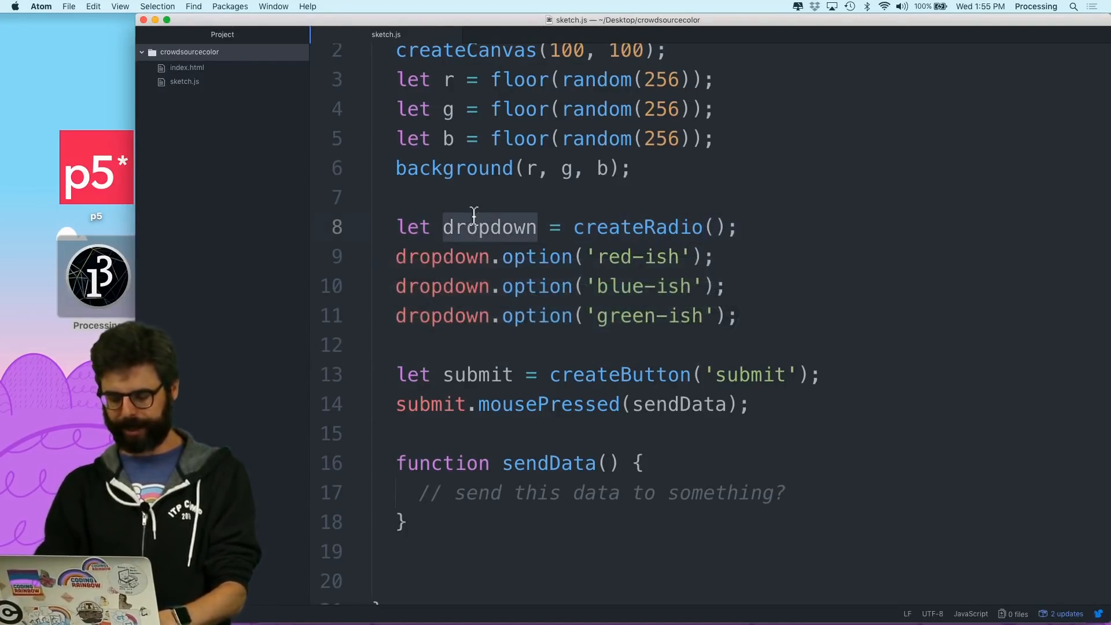
{"action": "type", "text": "radioButtons"}
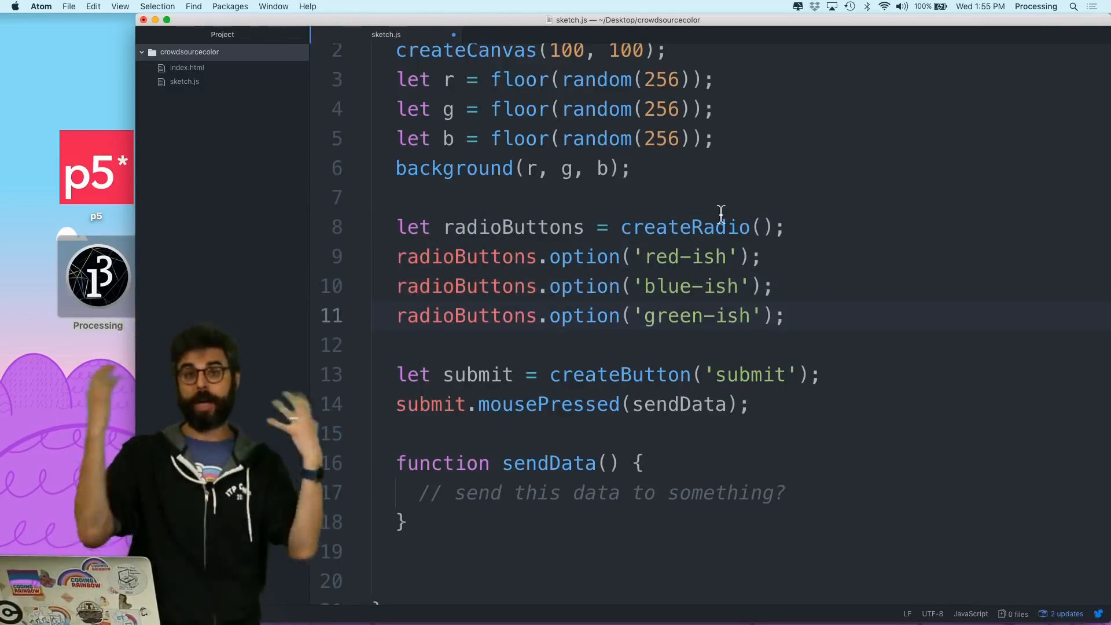
{"action": "key", "text": "cmd+tab"}
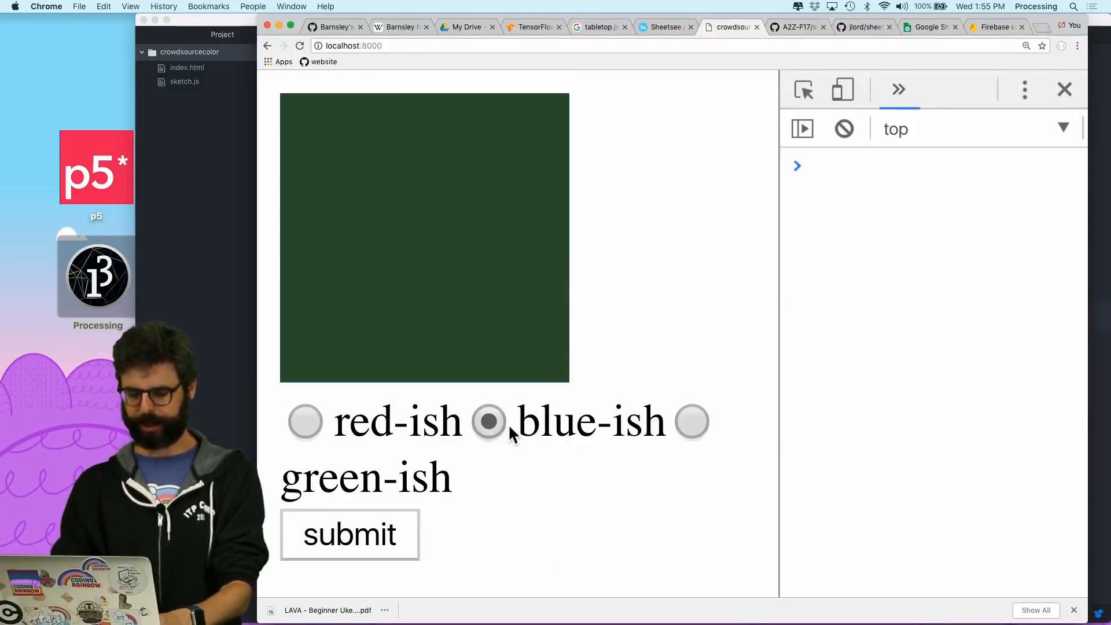
- Try the blue-ish and red-ish radio options and press submit in the reloaded sketch
{"action": "left_click", "coordinate": [488, 421]}
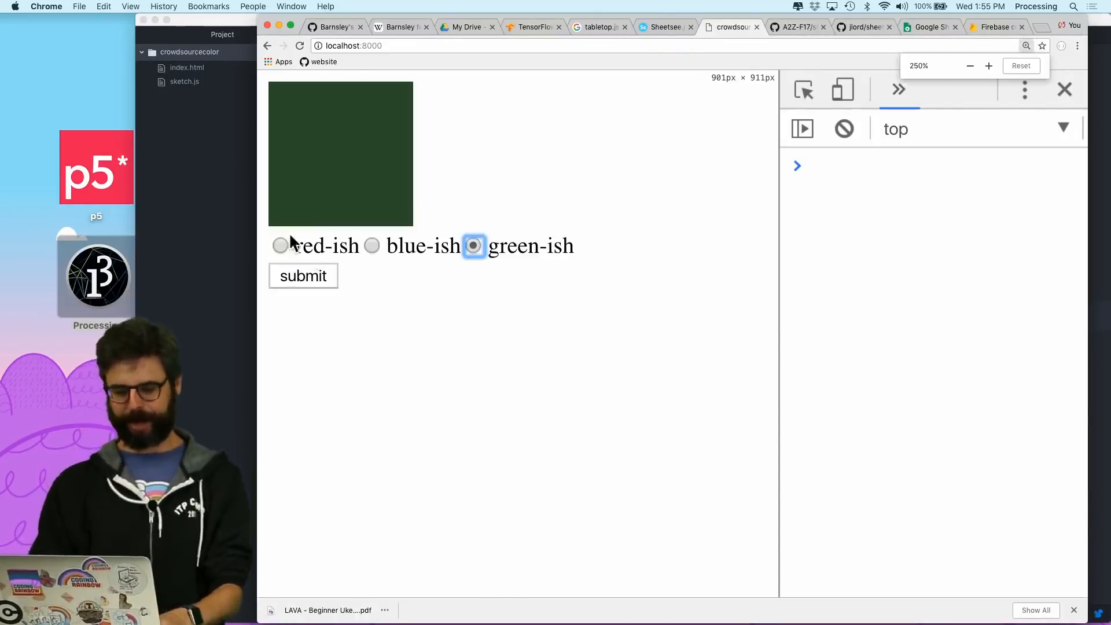
{"action": "left_click", "coordinate": [371, 245]}
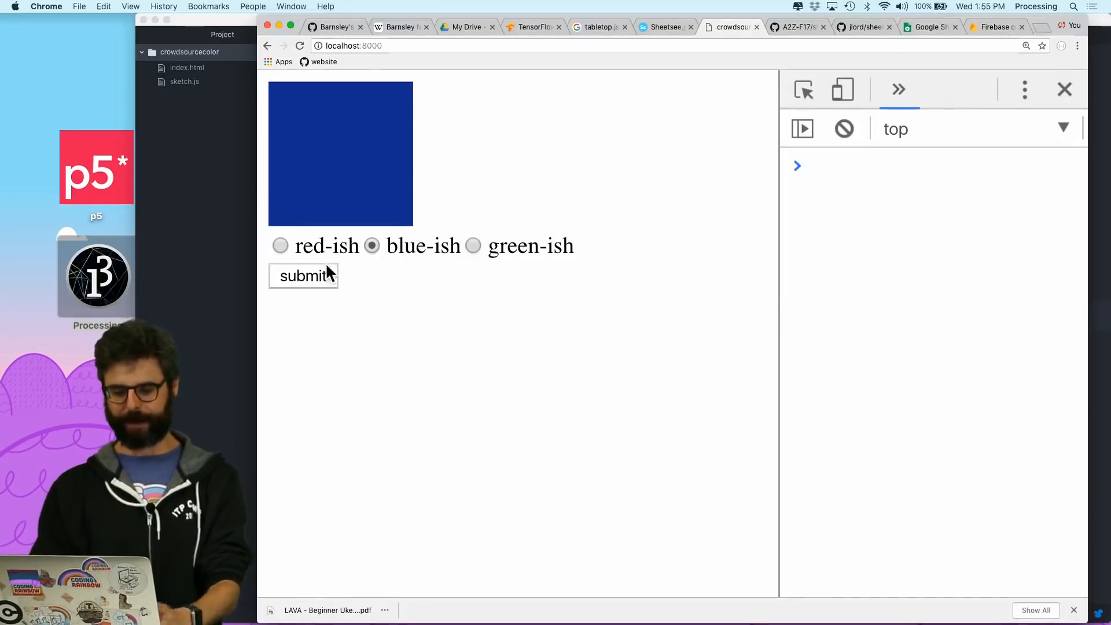
{"action": "left_click", "coordinate": [472, 246]}
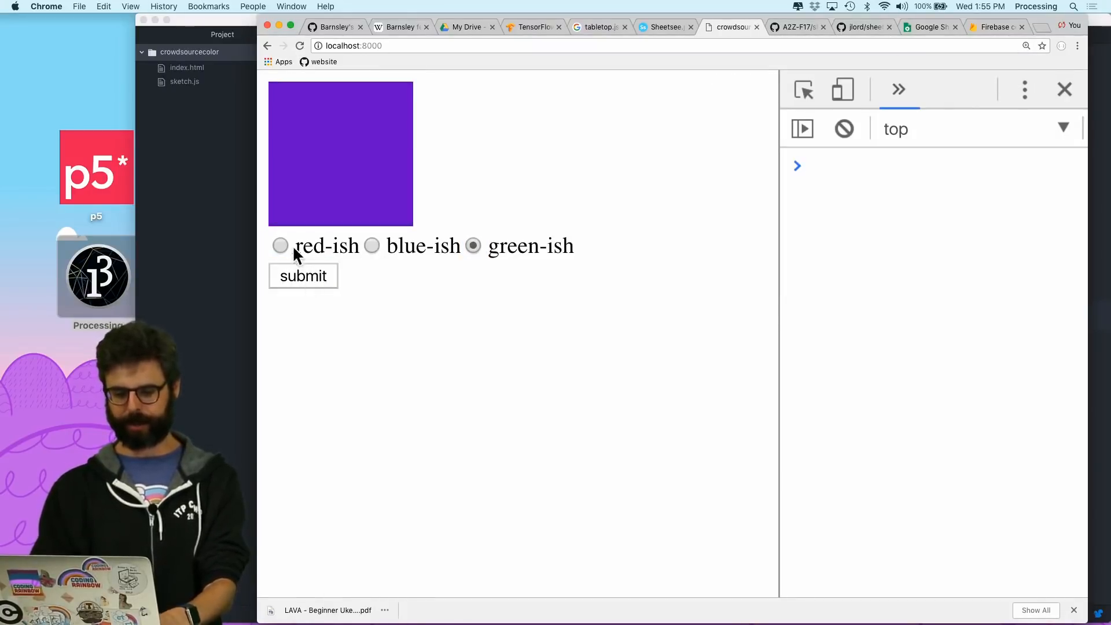
{"action": "left_click", "coordinate": [371, 246]}
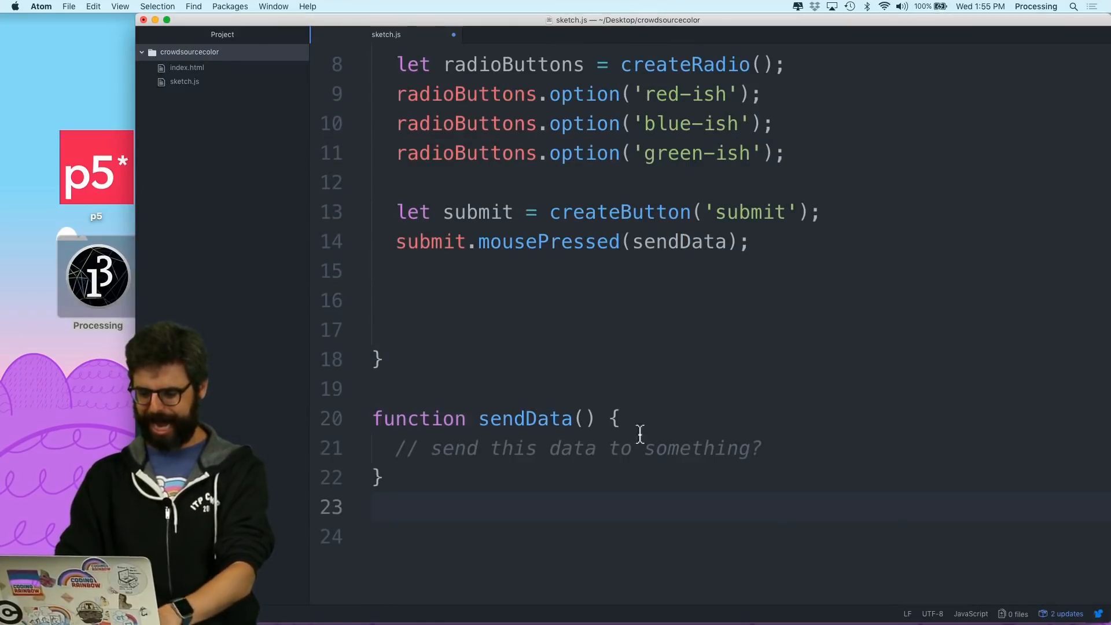
- Add the comment '// send the data to firebase!' inside sendData
{"action": "type", "text": "// snd"}
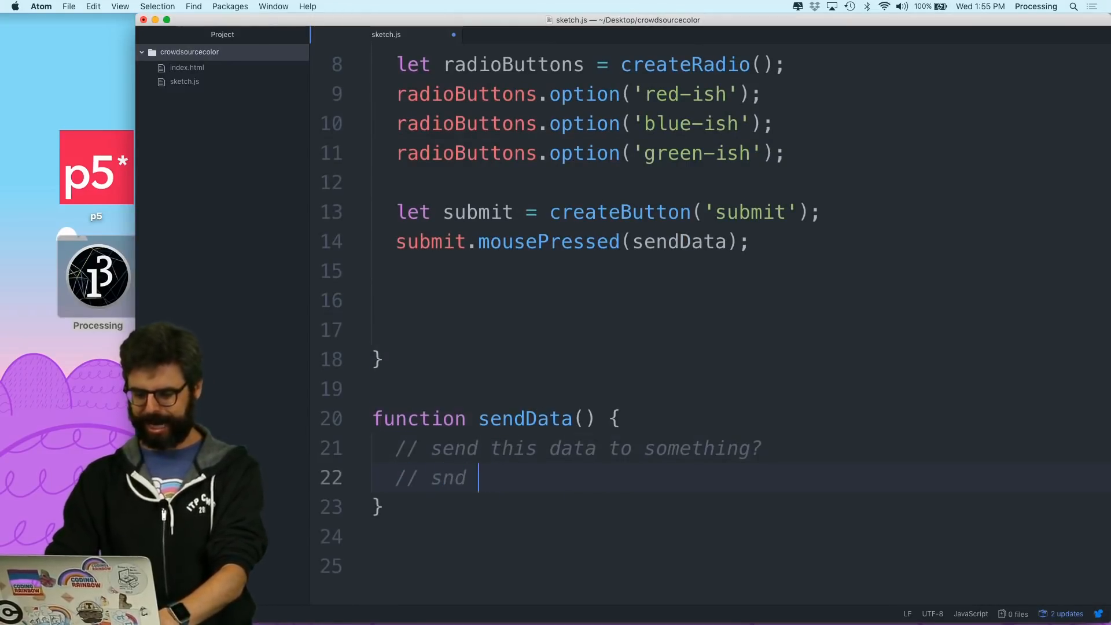
{"action": "type", "text": "end the data to firebas"}
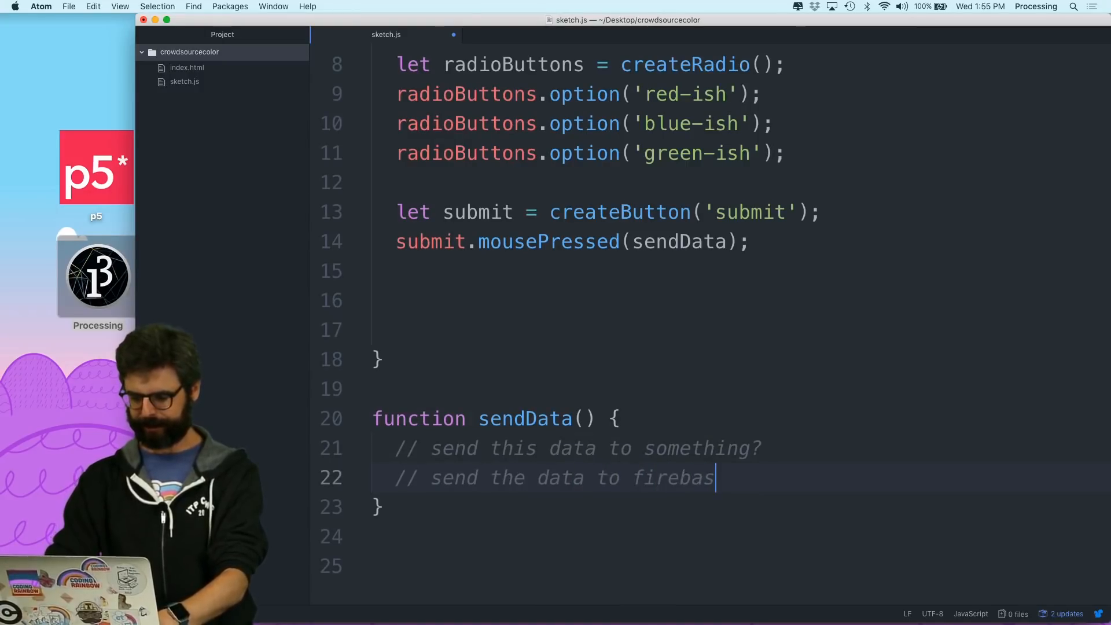
{"action": "type", "text": "e!"}
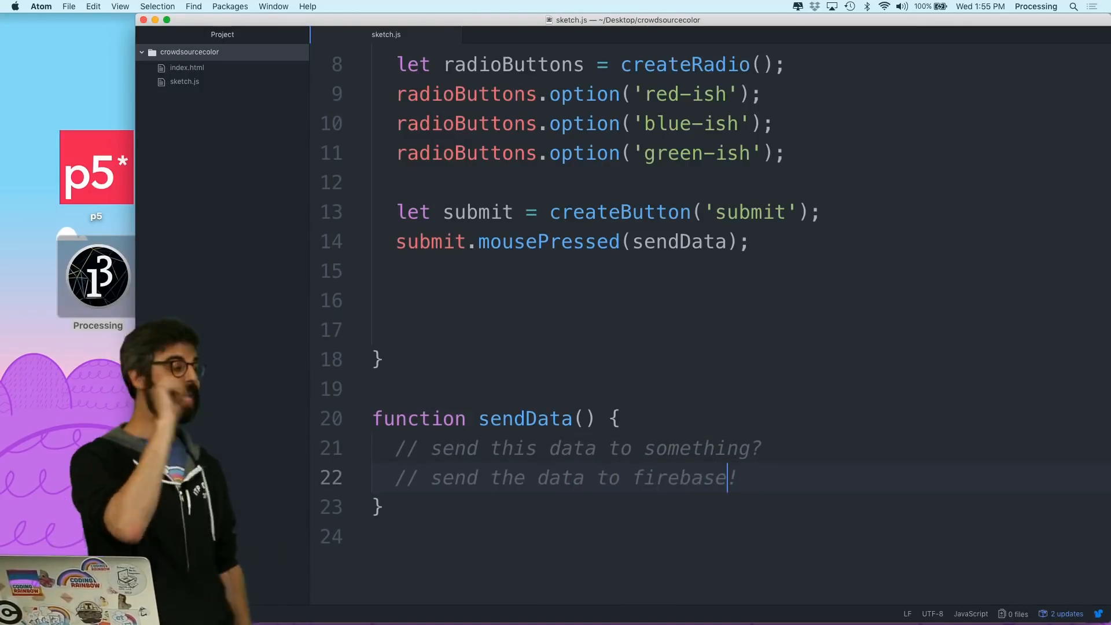